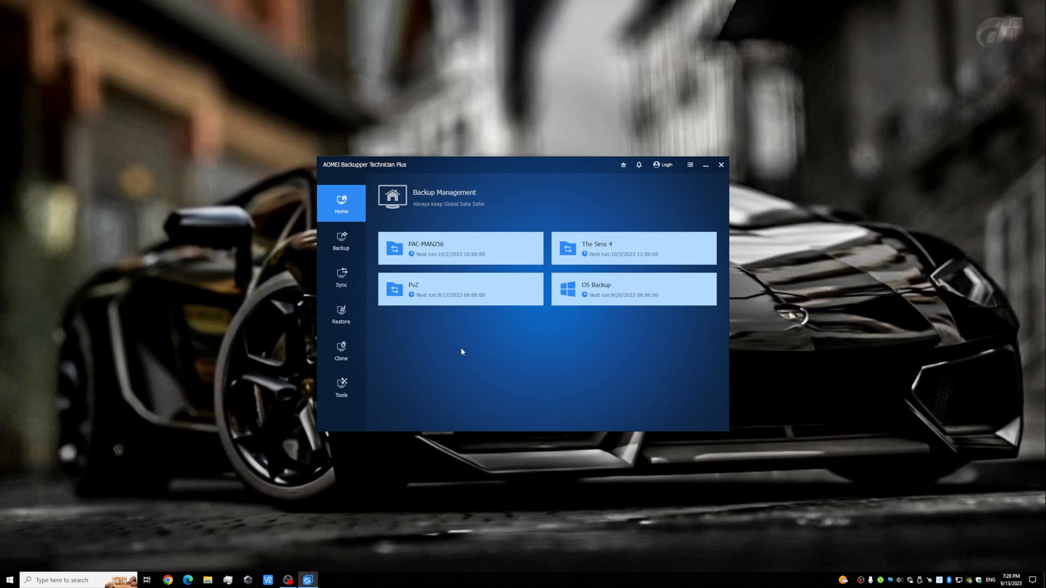
mouse_move(606, 248)
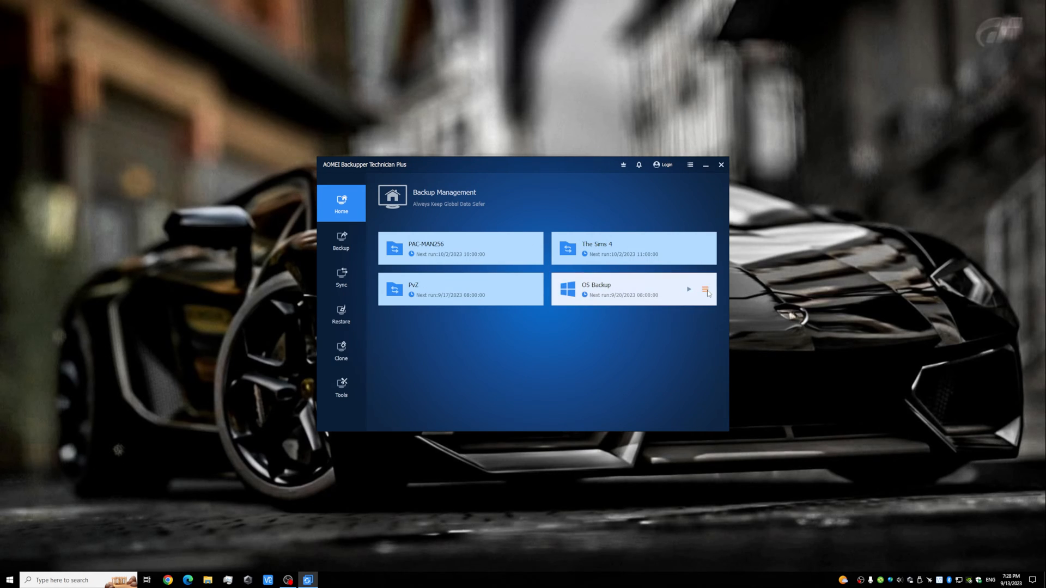
Delete the OS Backup task only, keeping its image, and go to the backup types page
click(706, 290)
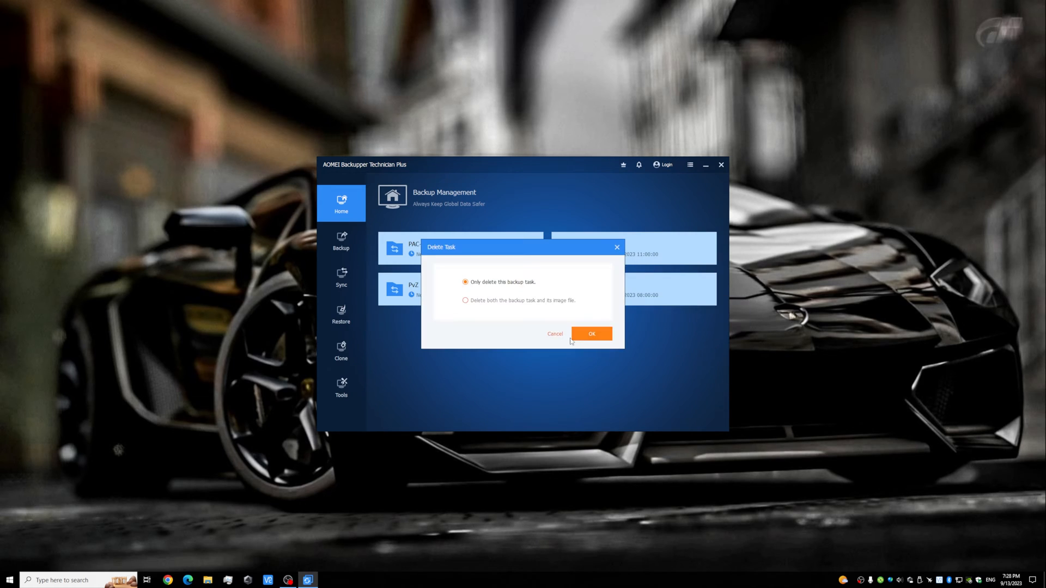
click(591, 334)
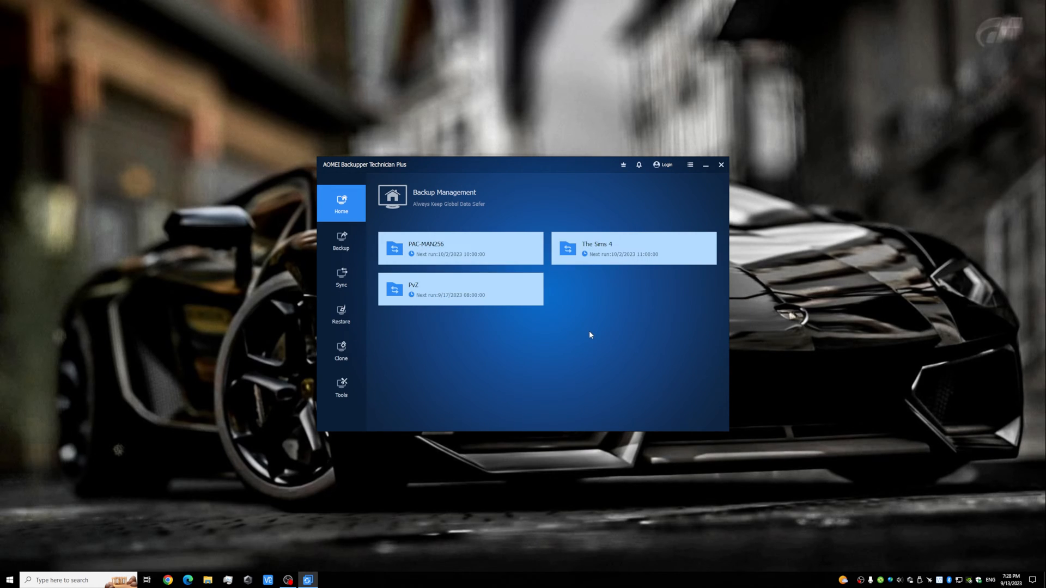
click(341, 241)
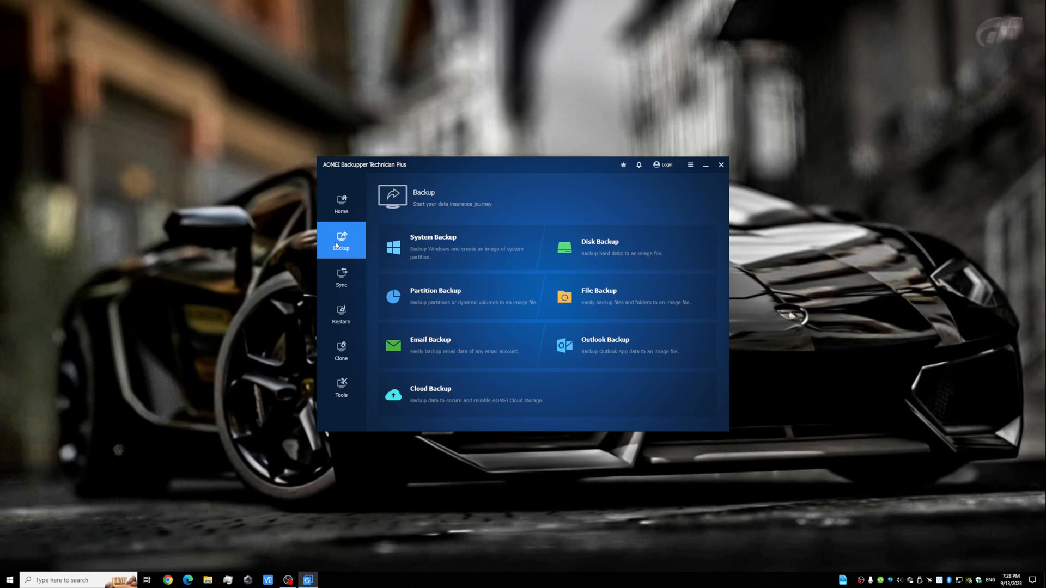
mouse_move(510, 261)
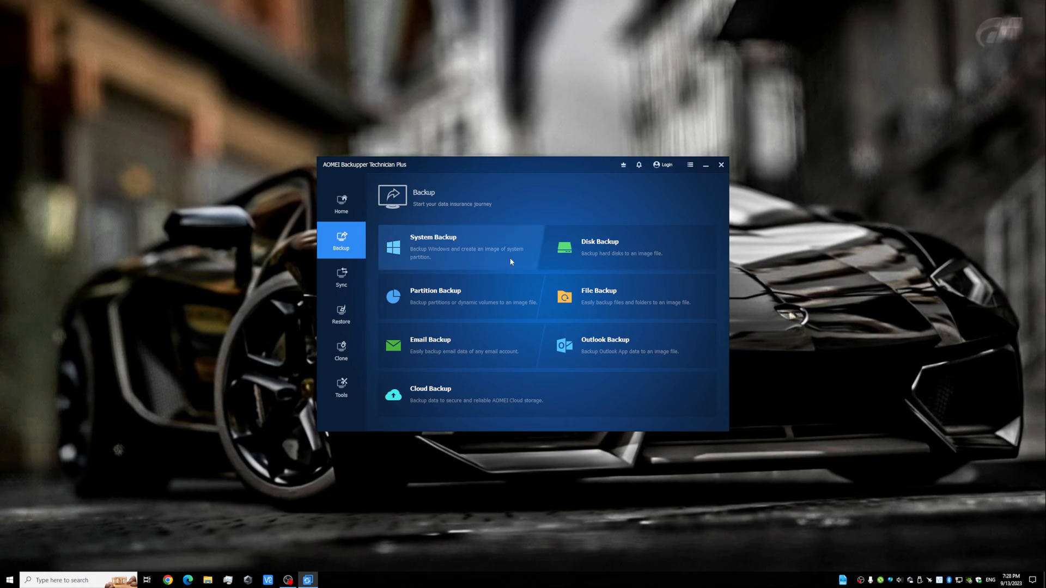
mouse_move(457, 247)
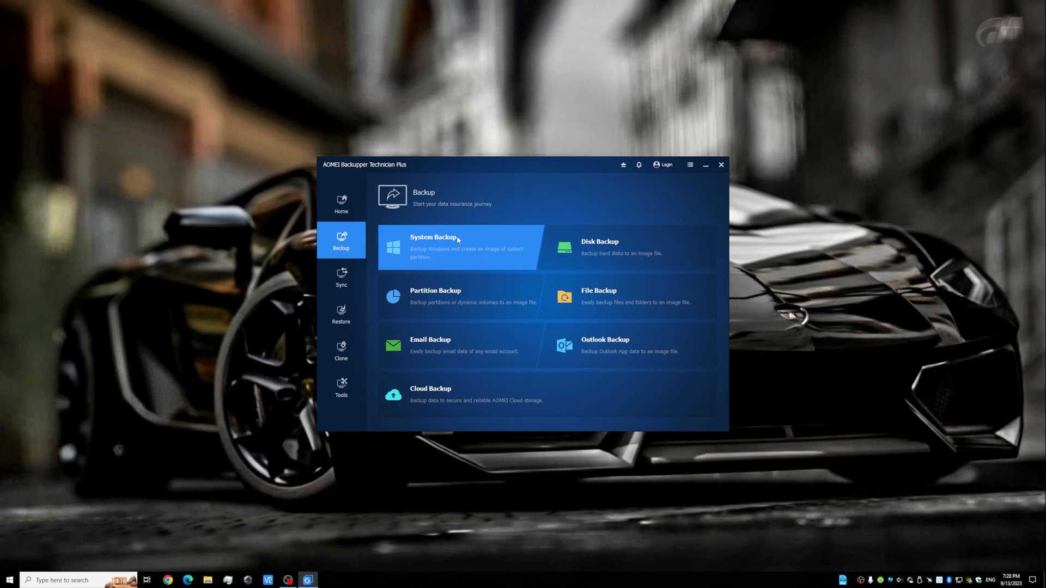
Start a new System Backup task and show its destination path list
click(434, 247)
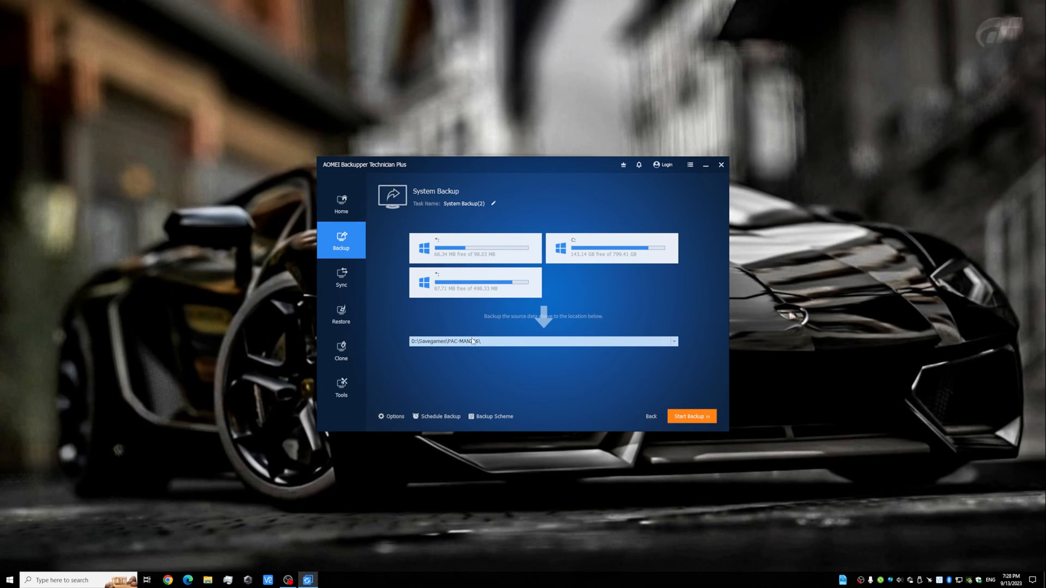
click(673, 341)
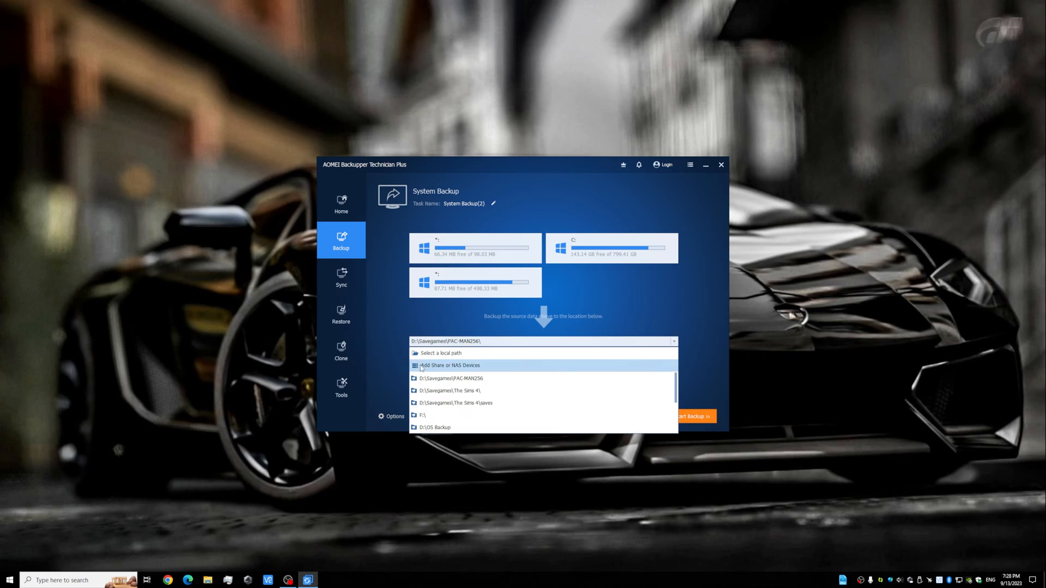
mouse_move(449, 370)
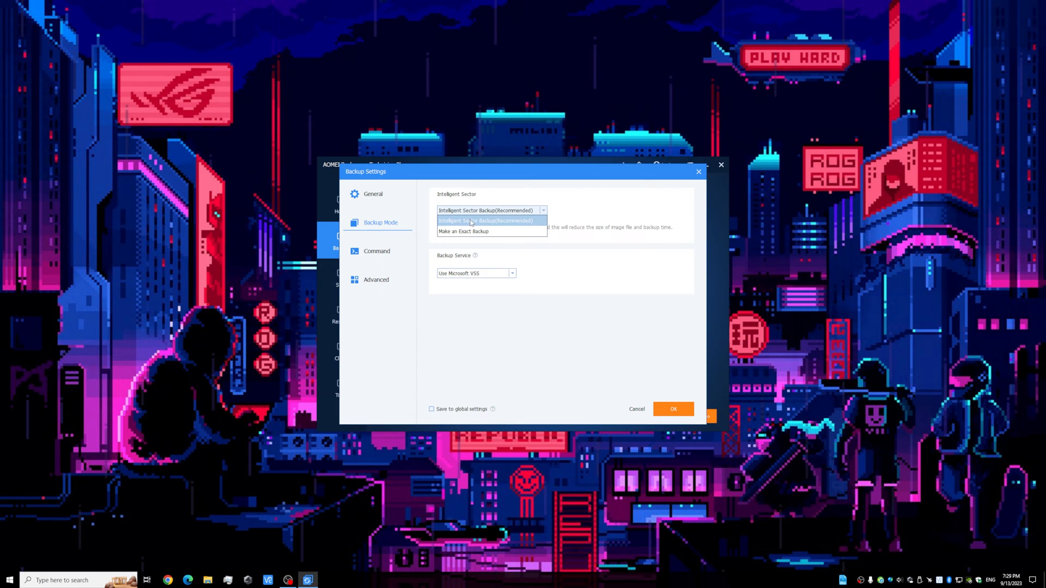
mouse_move(463, 231)
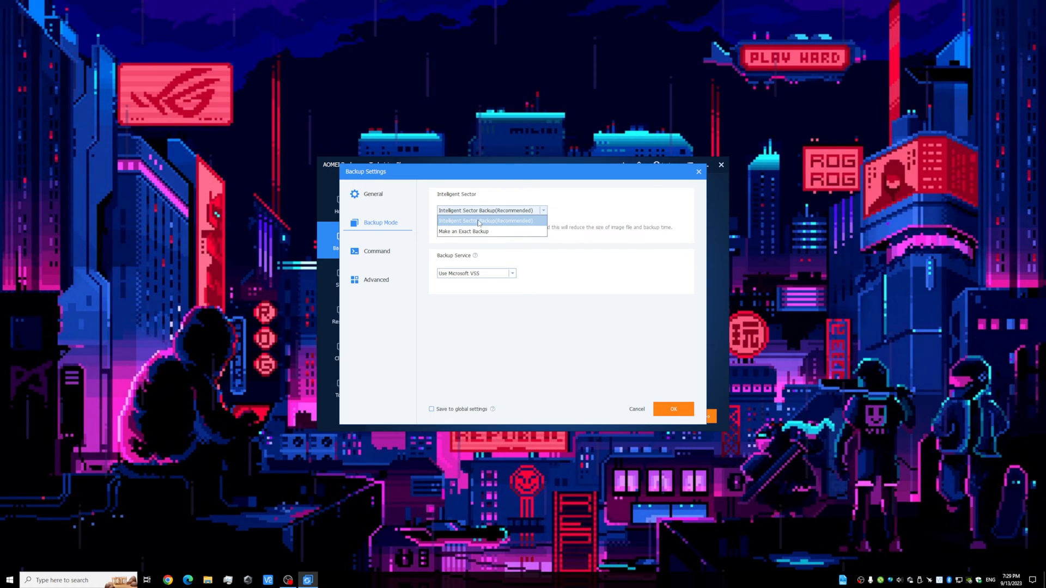
mouse_move(463, 231)
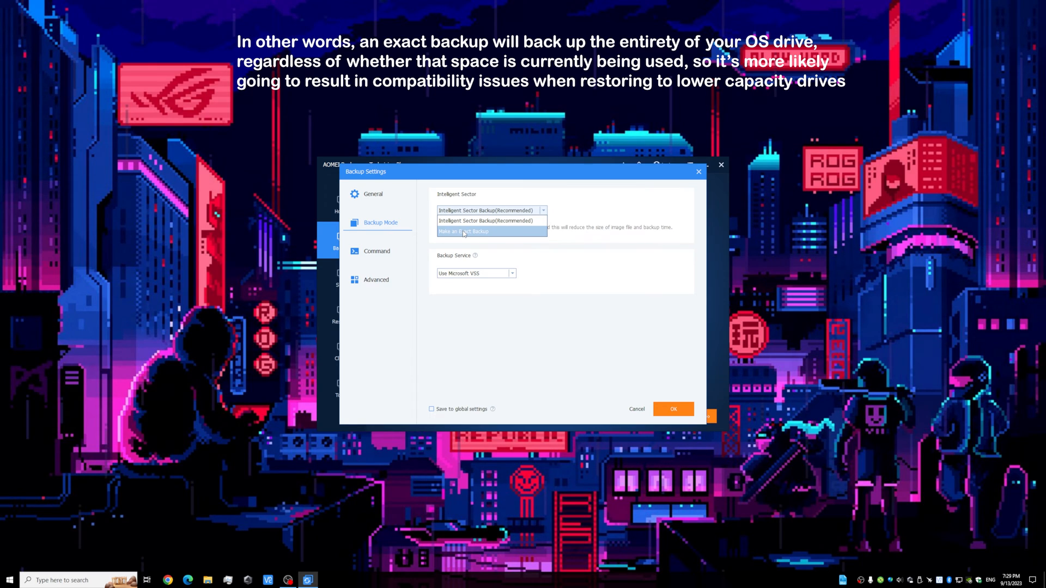
mouse_move(467, 221)
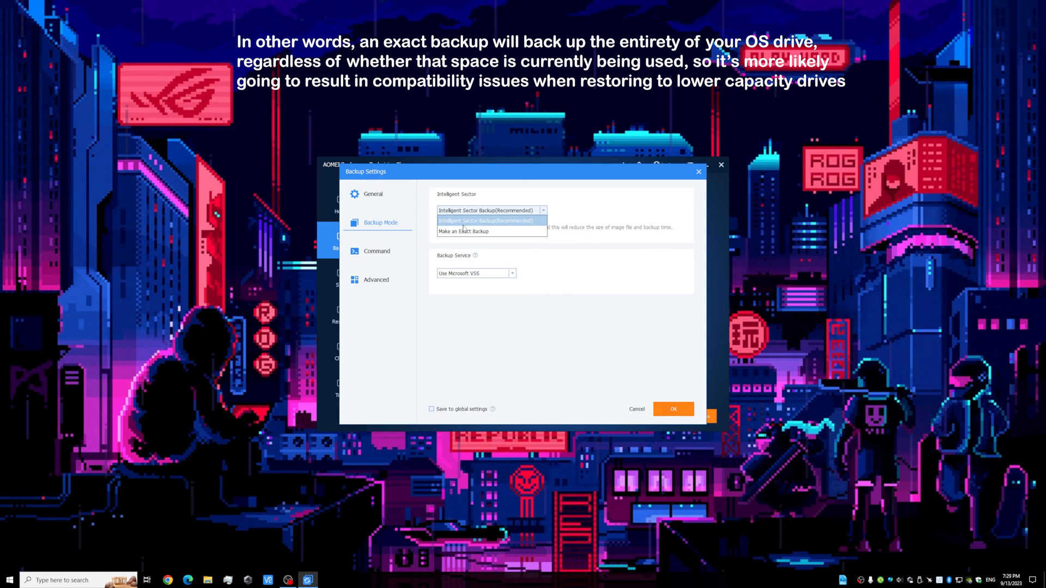
Keep Intelligent Sector Backup (Recommended) as the backup mode
click(491, 222)
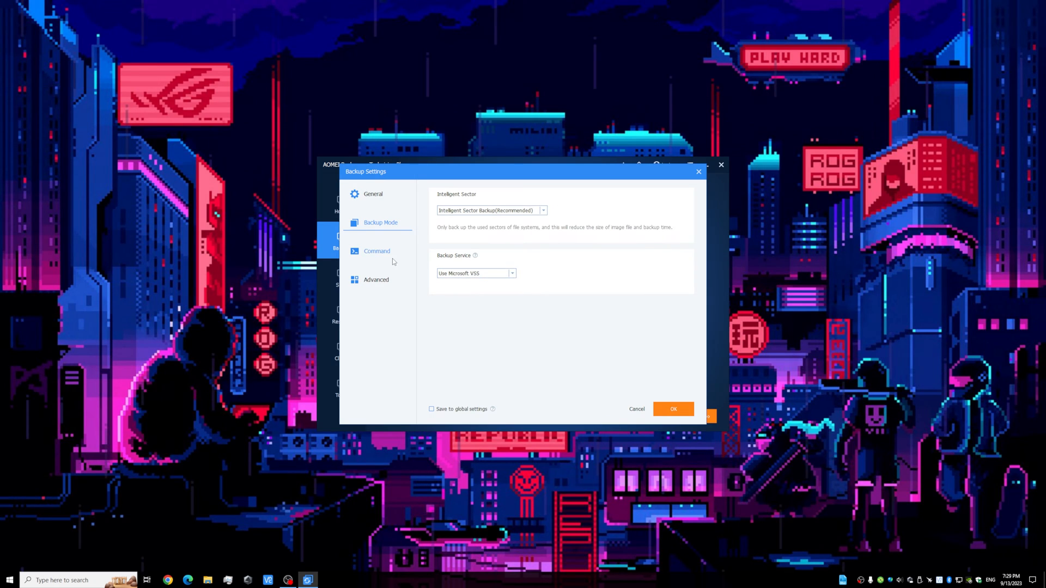
Enable a post-backup command, keep operation priority Normal, and confirm the backup settings
click(376, 252)
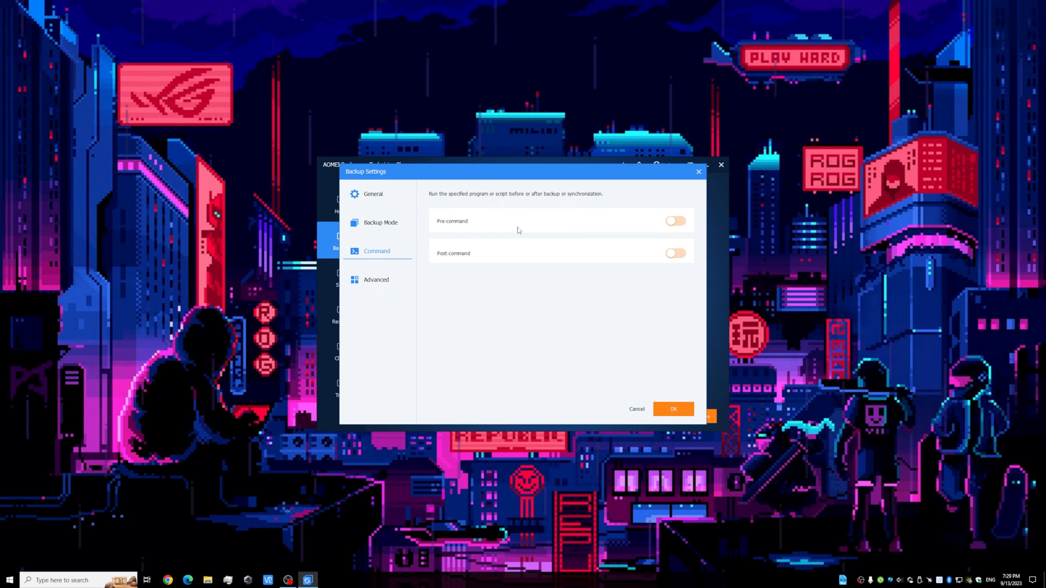
click(674, 253)
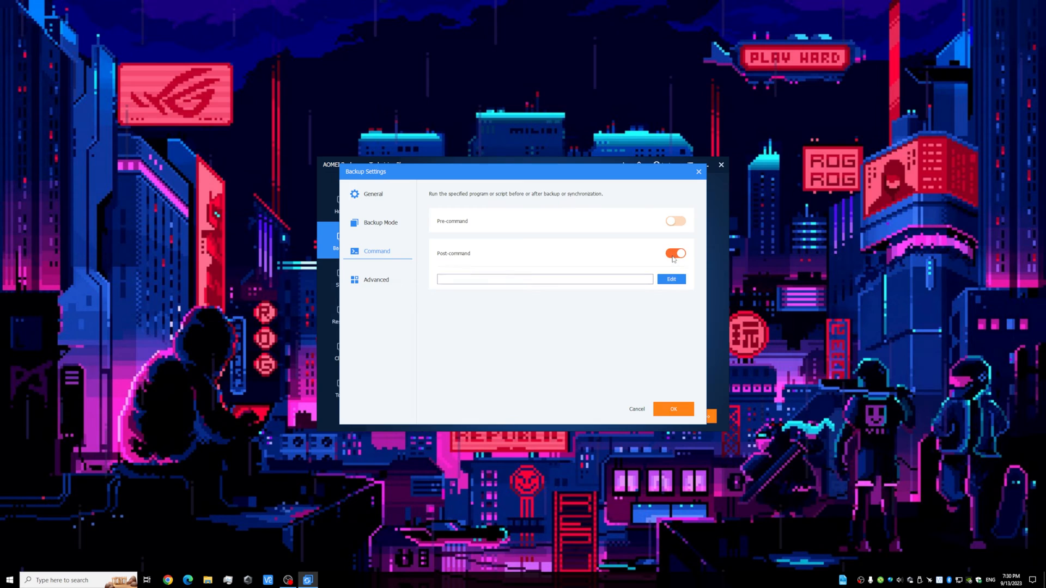
click(376, 280)
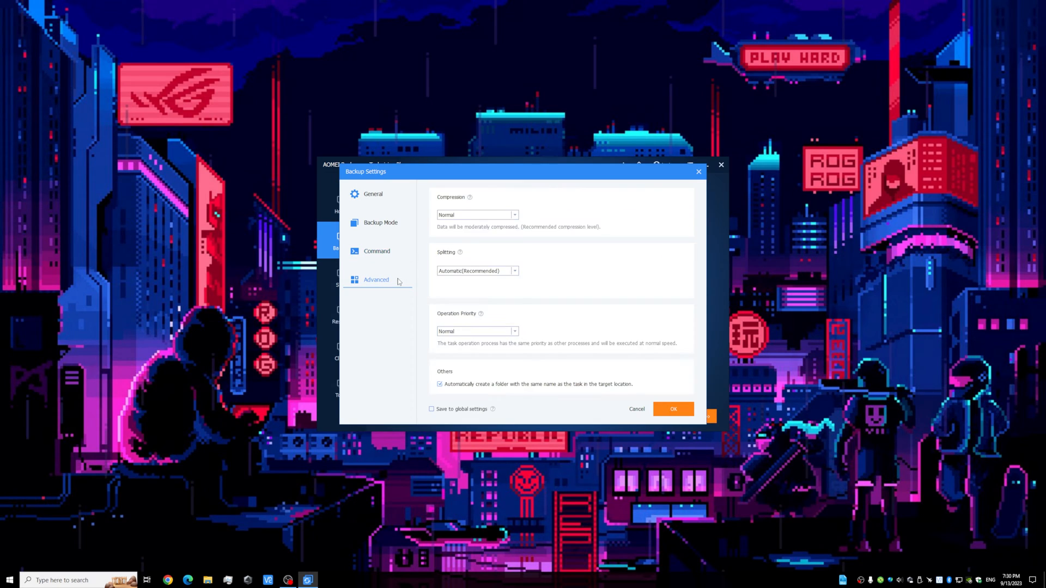
mouse_move(541, 278)
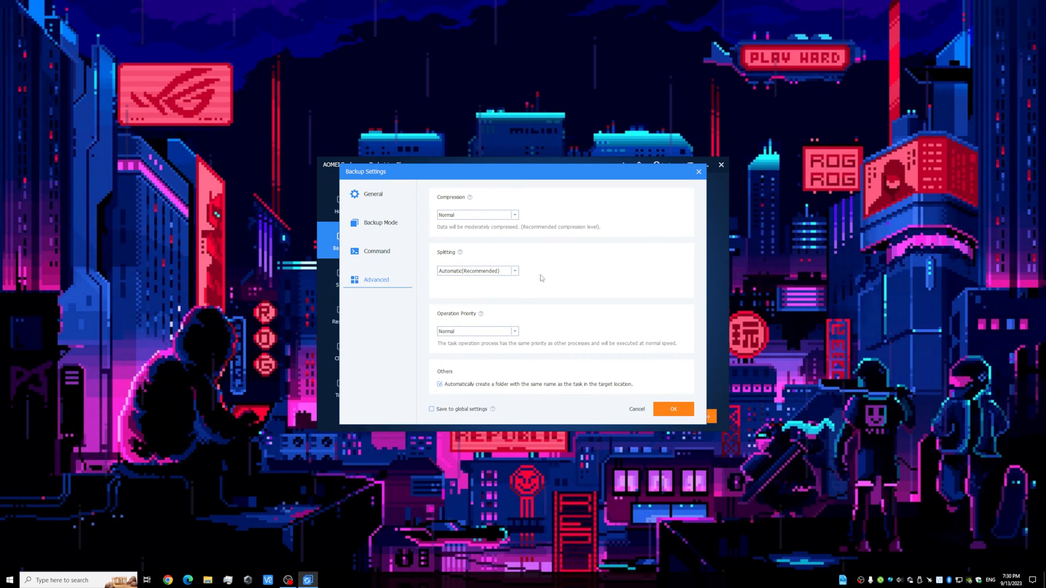
click(474, 272)
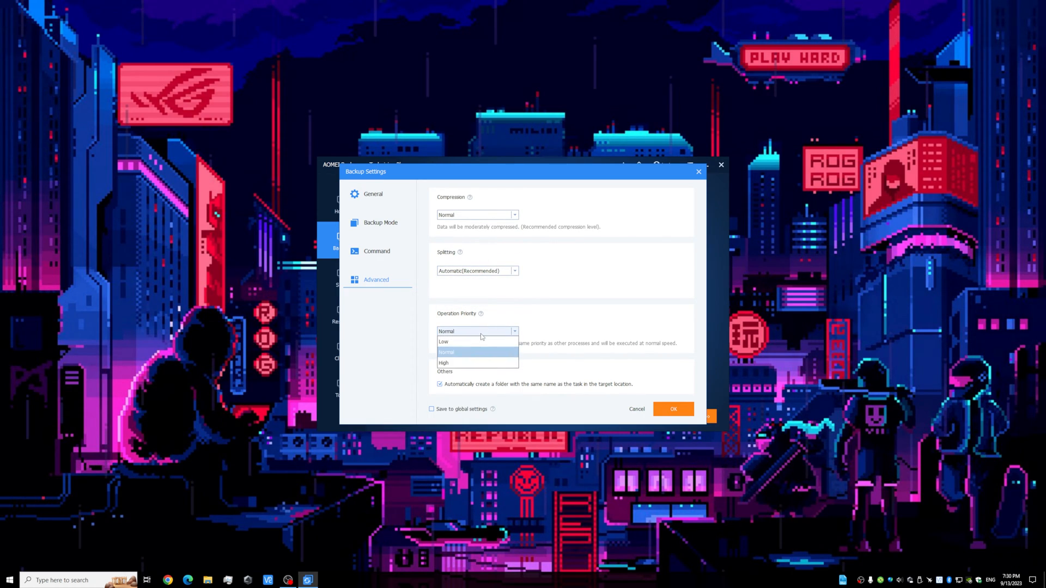
click(445, 352)
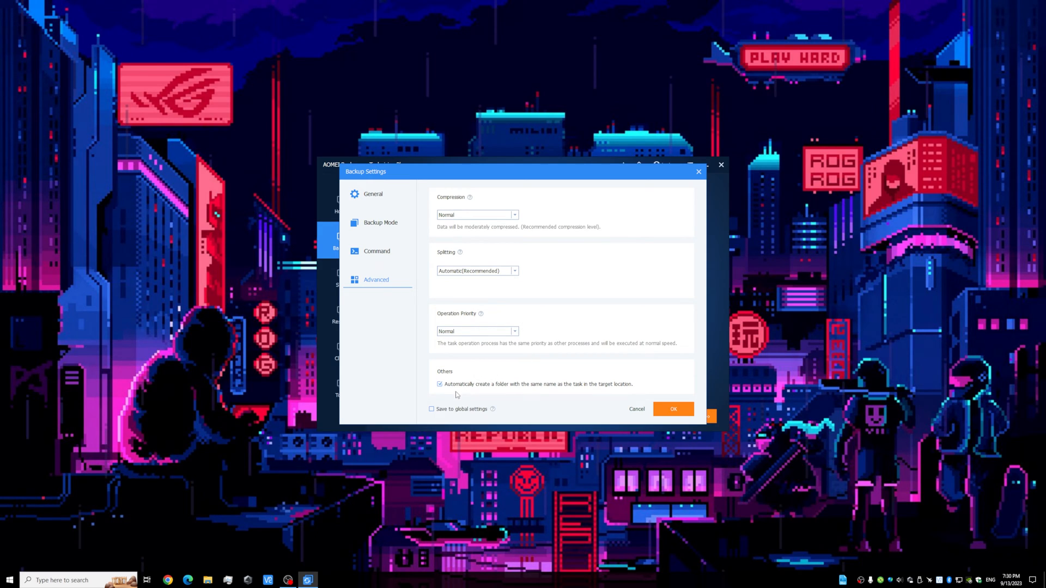
mouse_move(513, 392)
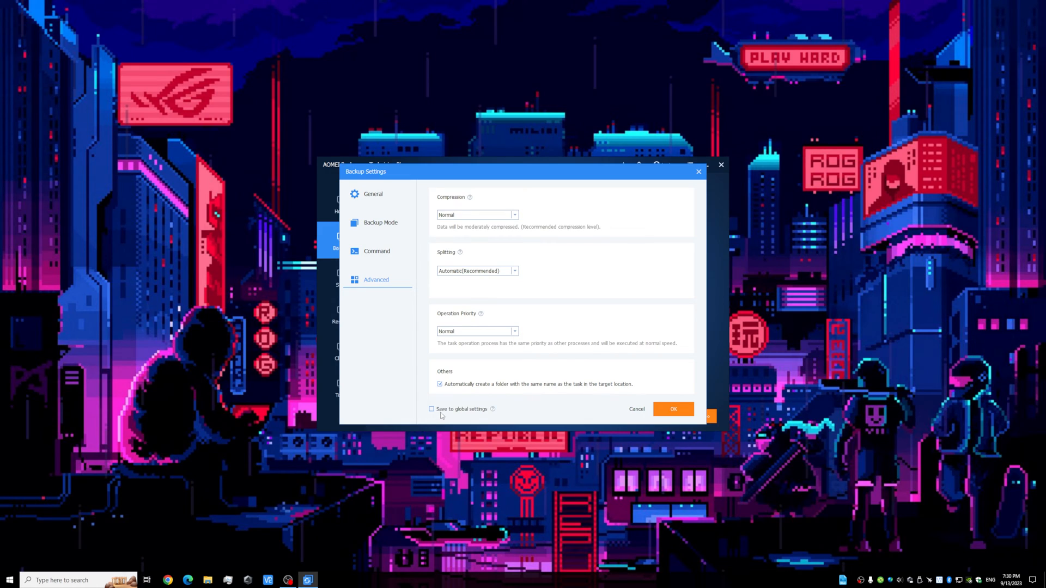
mouse_move(538, 269)
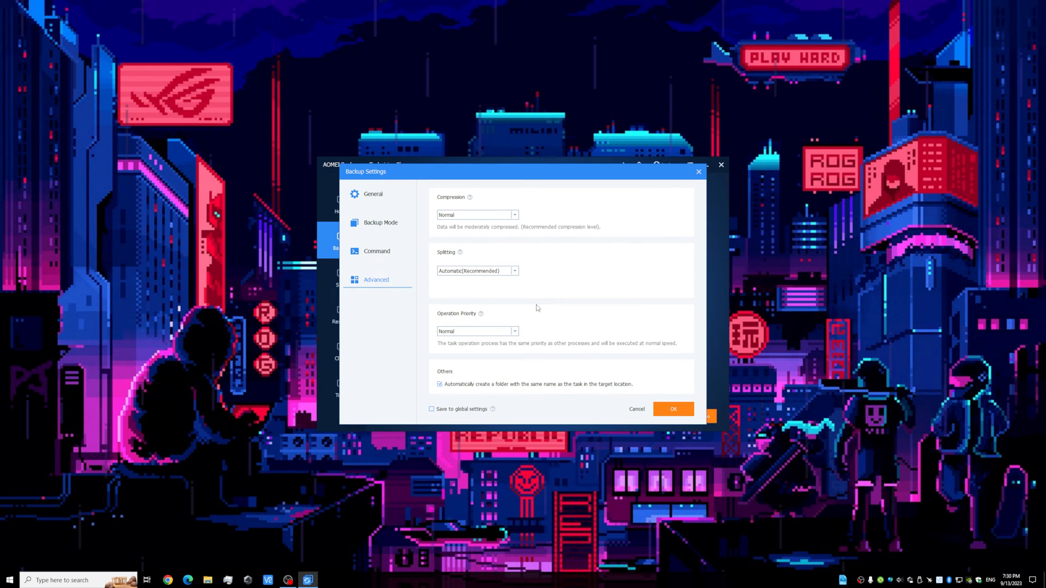
mouse_move(699, 394)
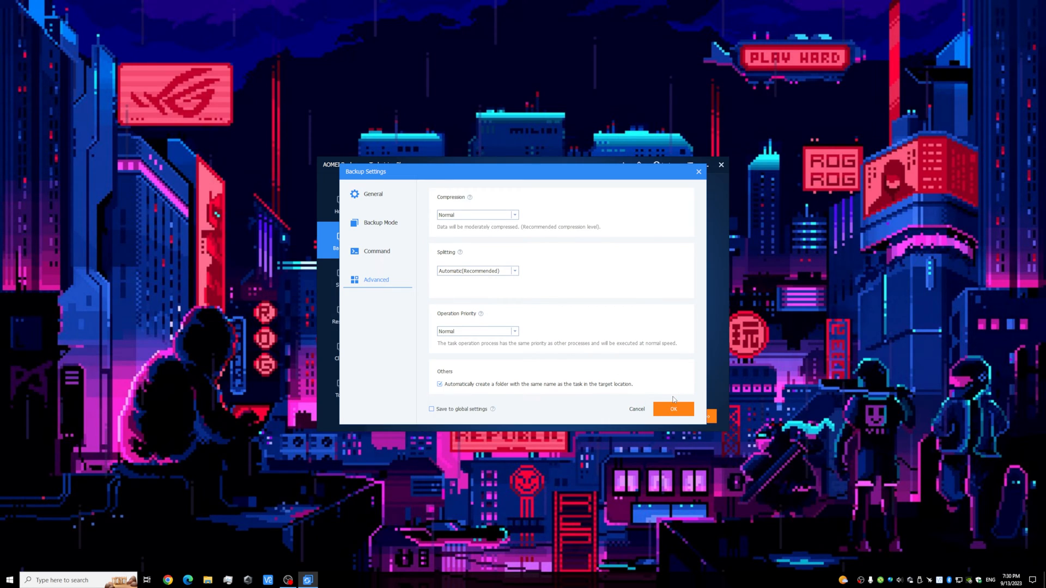
click(672, 408)
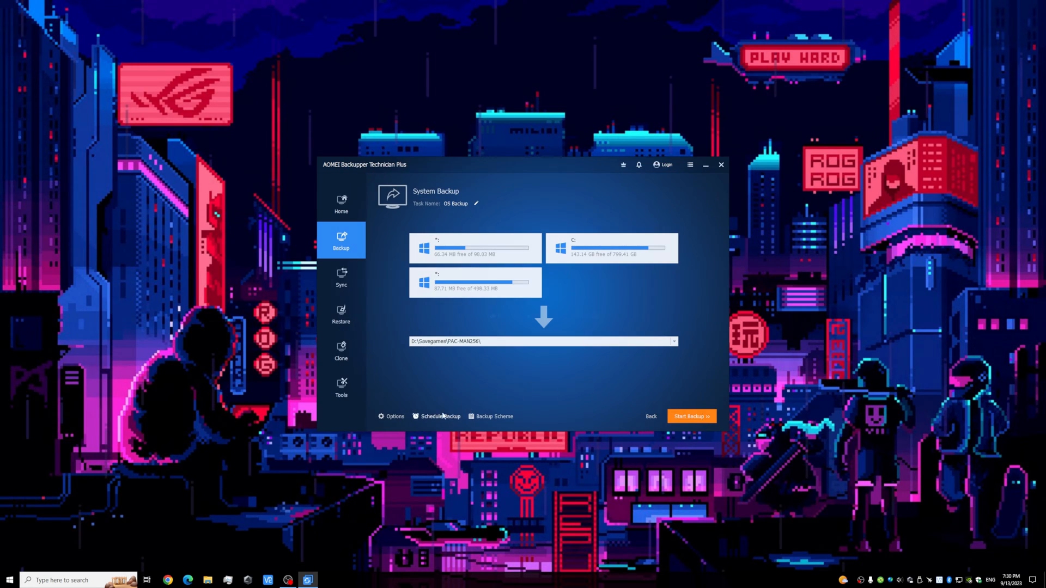
Schedule the backup monthly at 20:00 on the first Monday
click(439, 416)
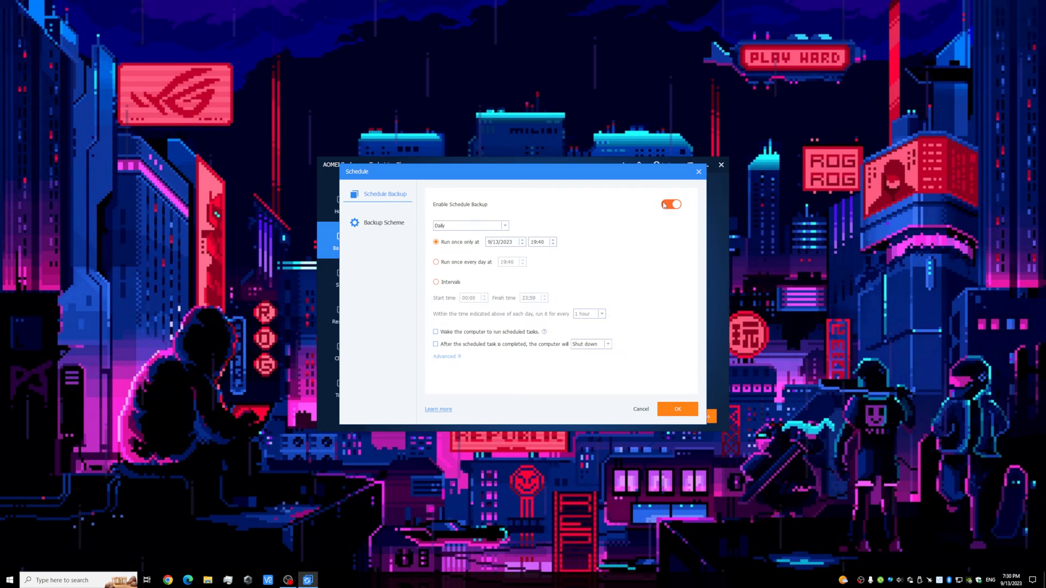
click(471, 225)
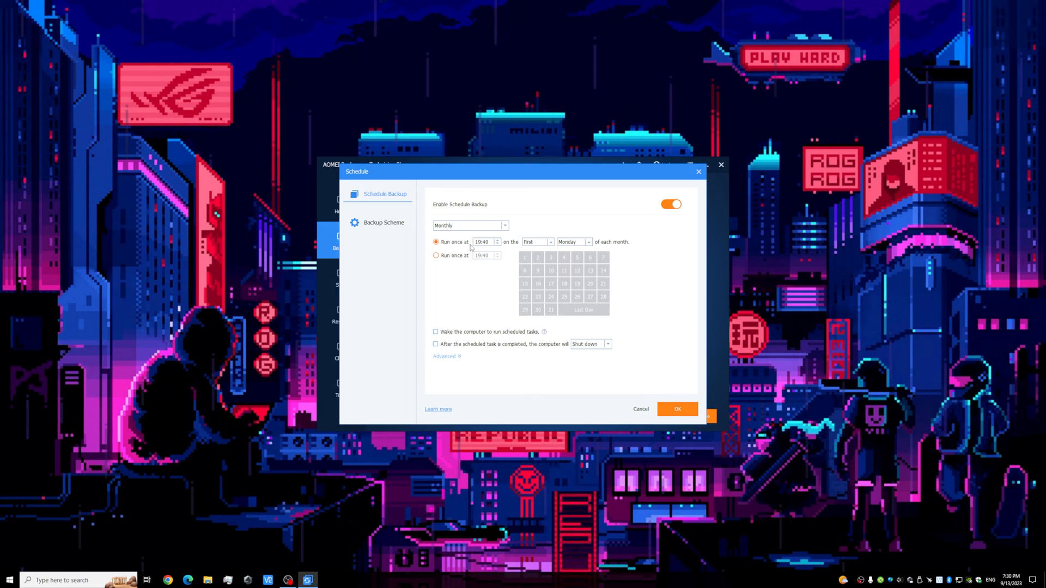
click(481, 242)
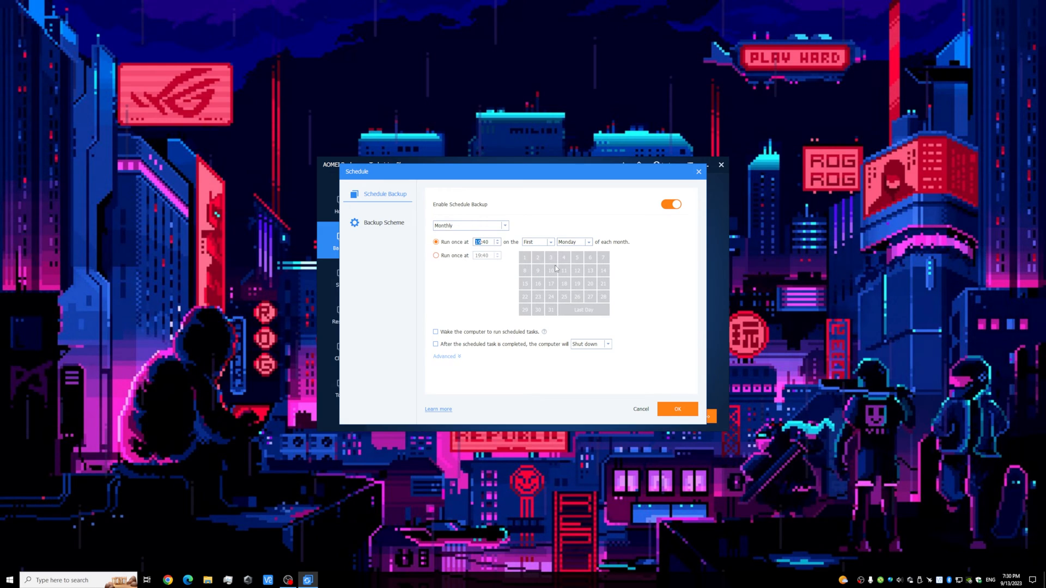
text(20:00)
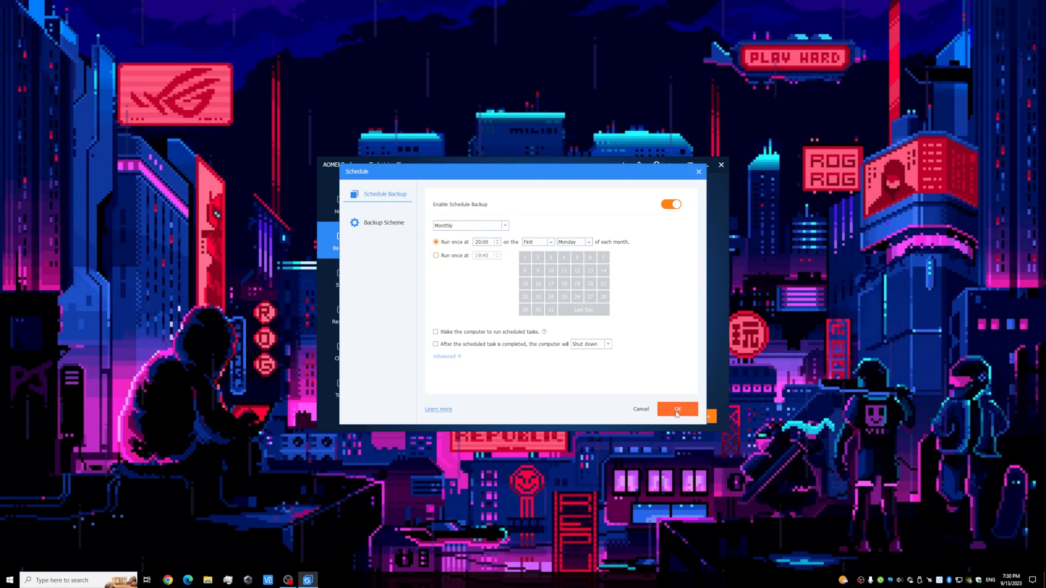
click(677, 408)
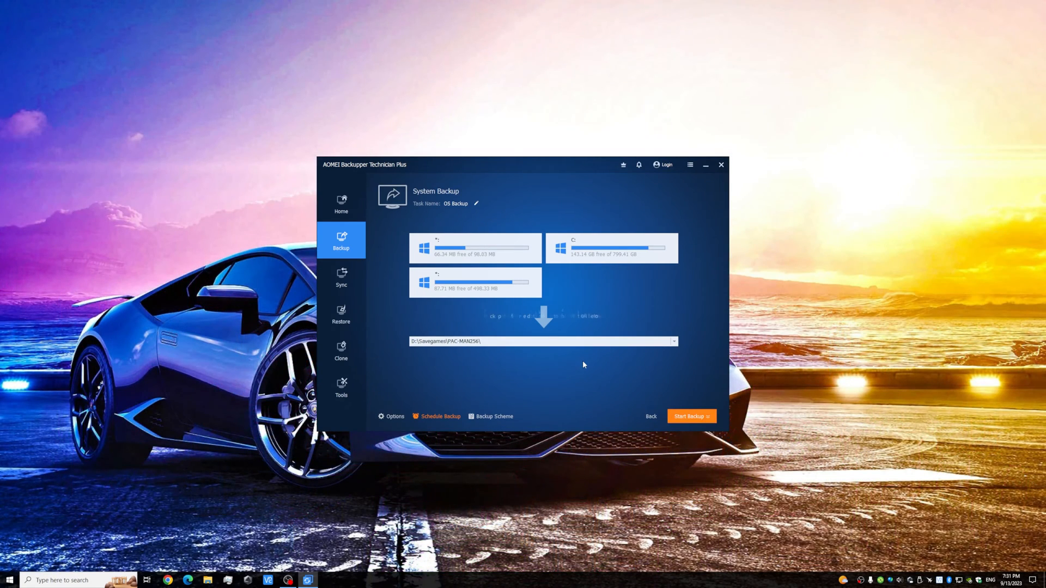
Choose Add Share or NAS Devices as the backup destination
click(673, 341)
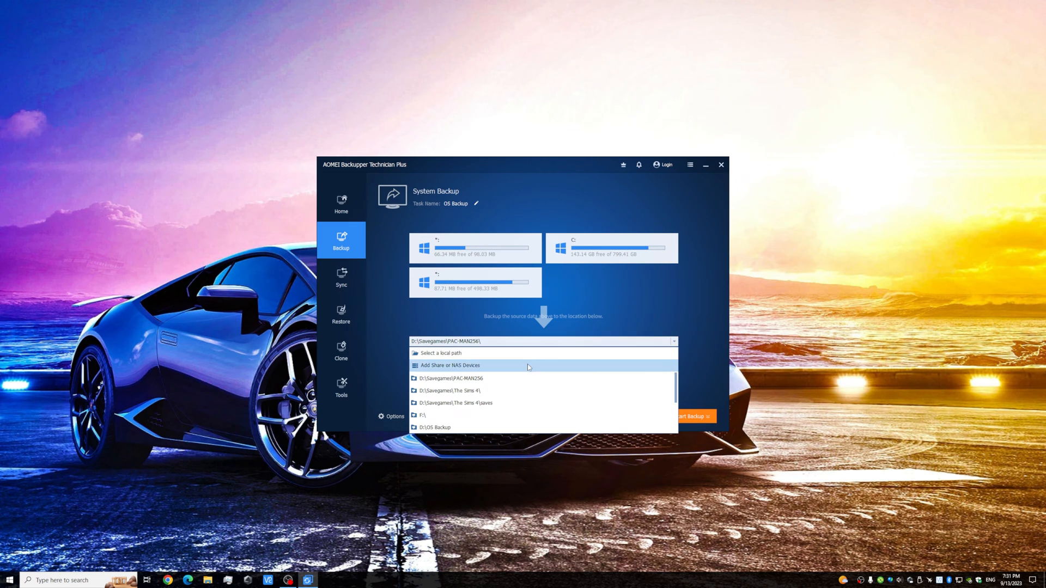
click(450, 365)
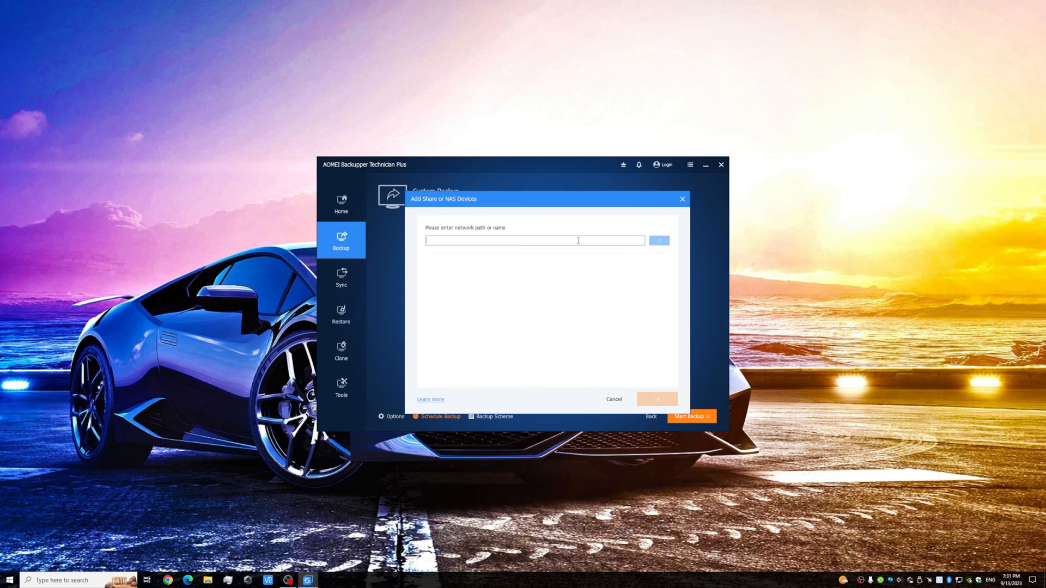
Enter the network path \\NAS\OS Backup and connect to it
text(\\NAS)
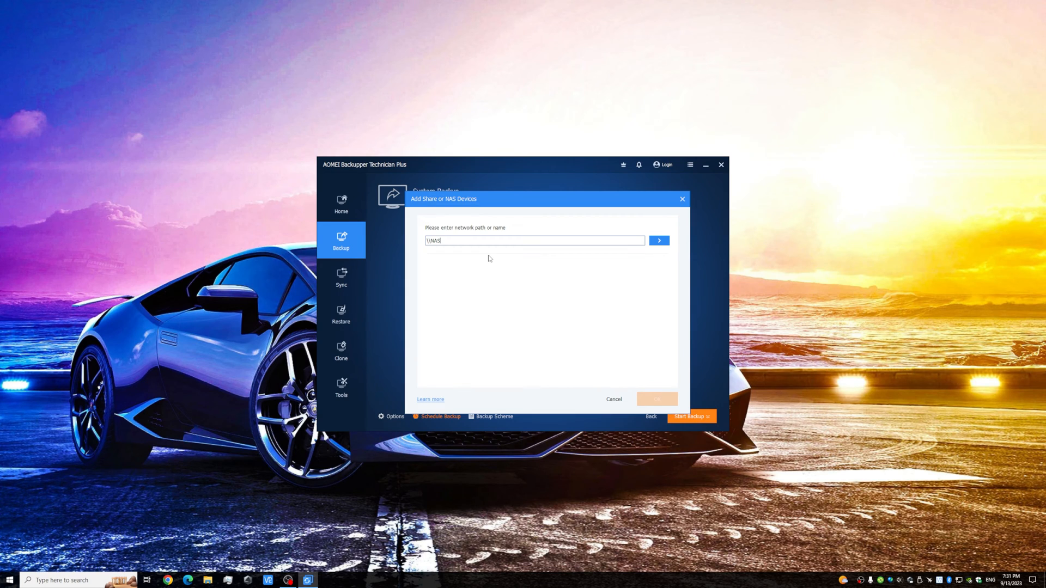
text(\OS)
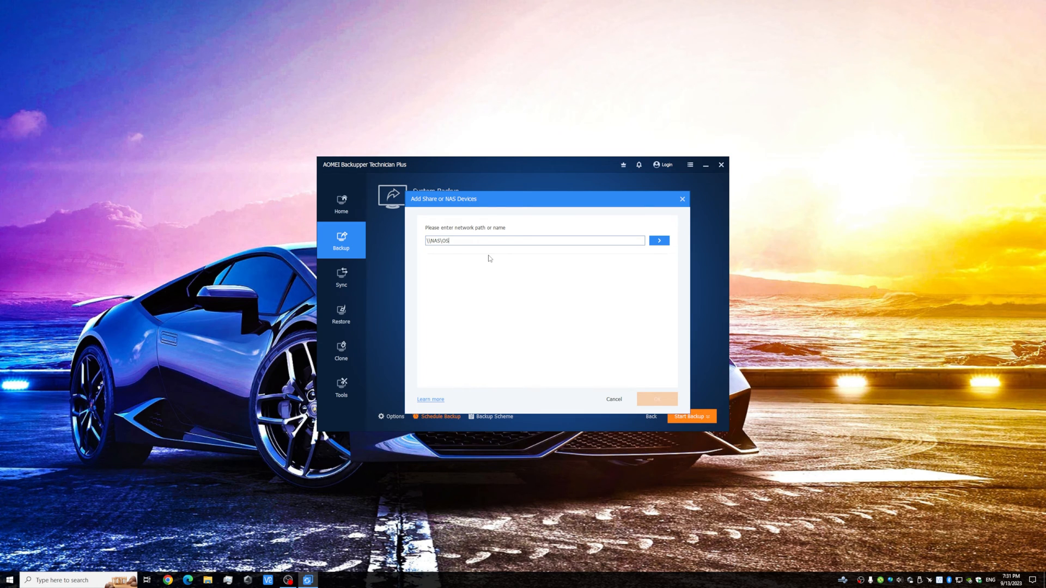
text(Backup)
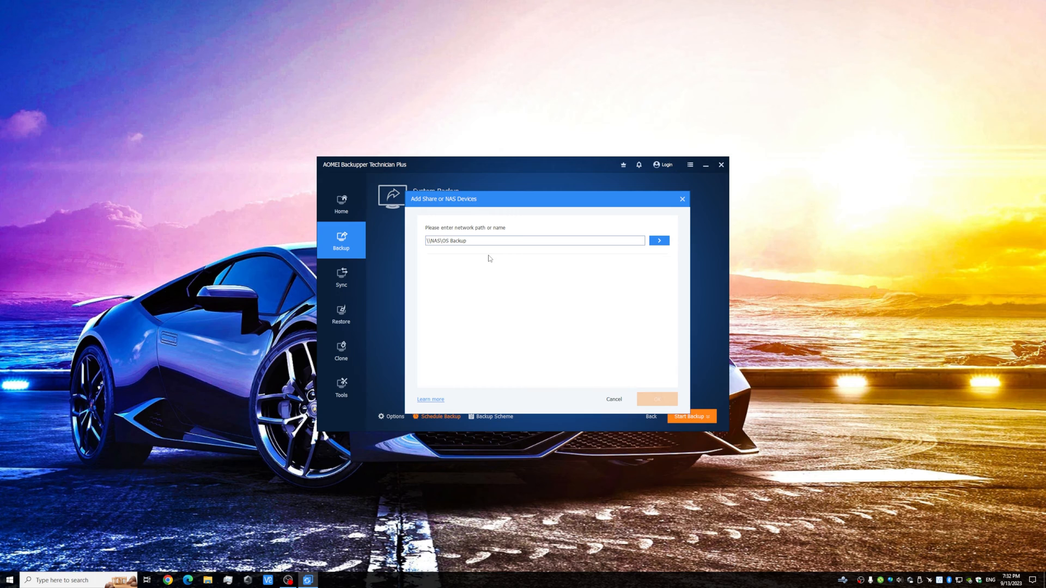
mouse_move(673, 243)
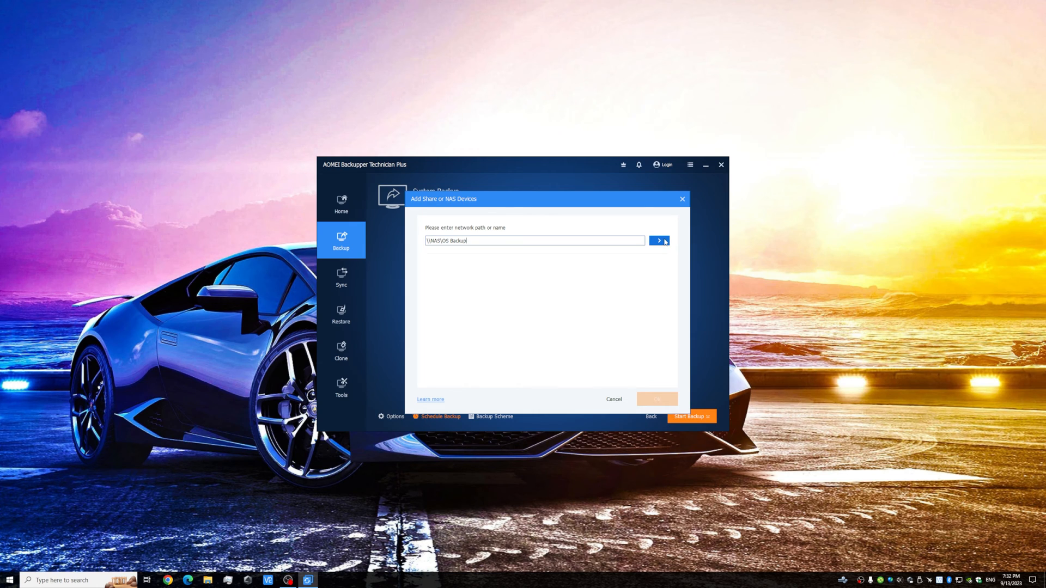
click(658, 241)
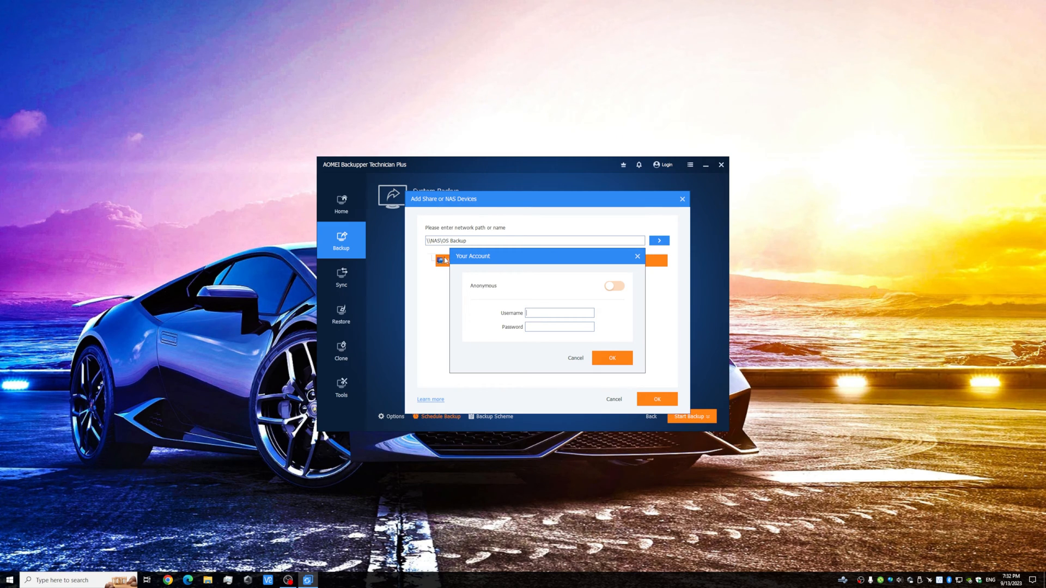
mouse_move(481, 263)
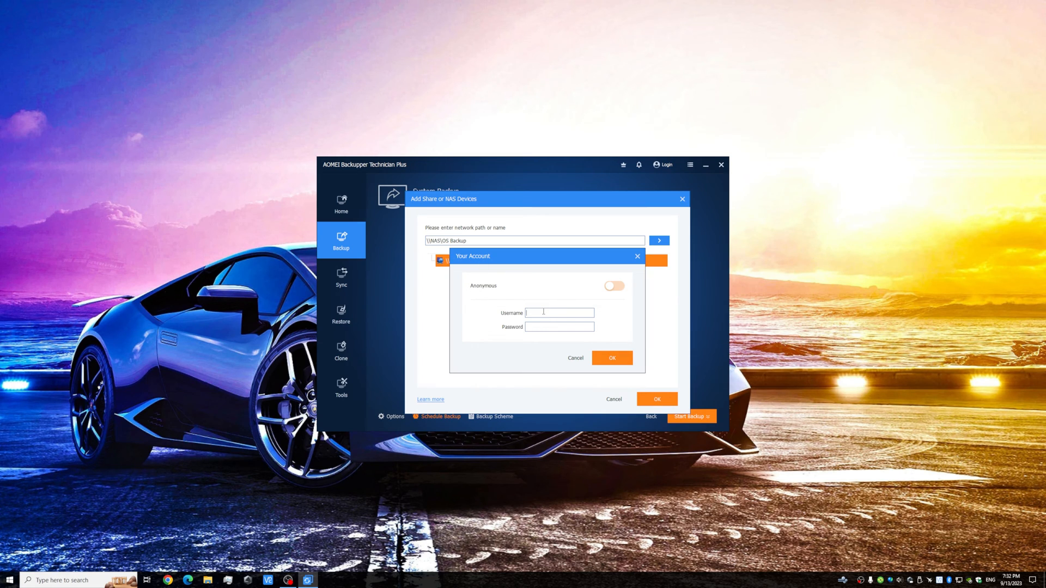
text(tylerlao)
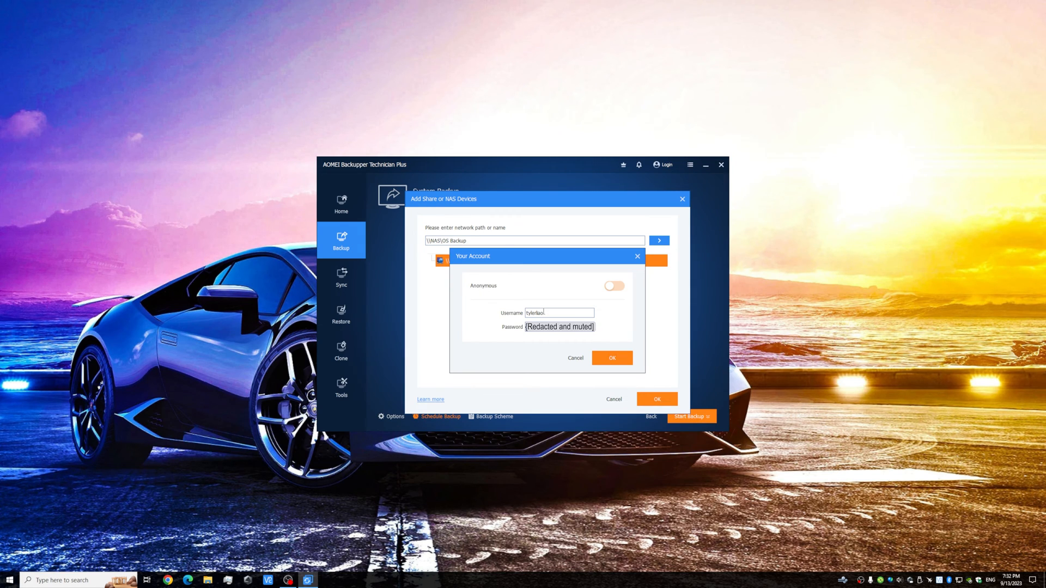
click(612, 359)
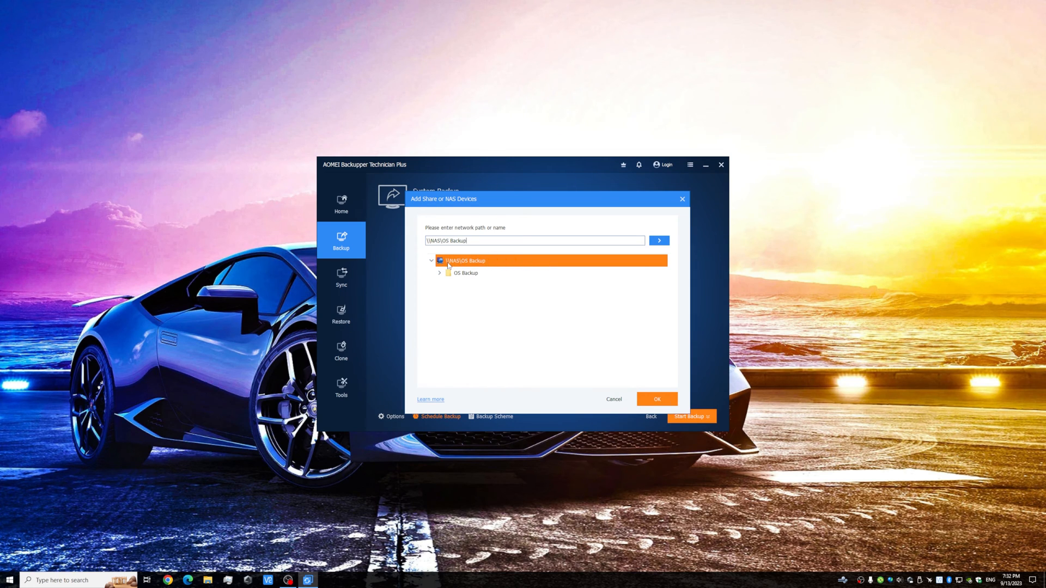
Confirm the \\NAS\OS Backup share as the backup destination
click(465, 272)
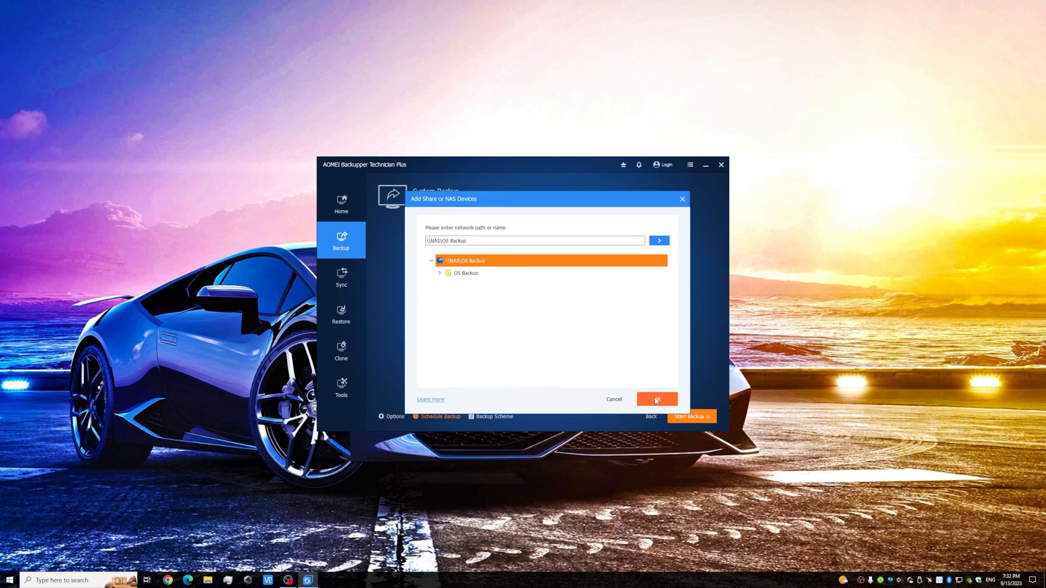
click(656, 399)
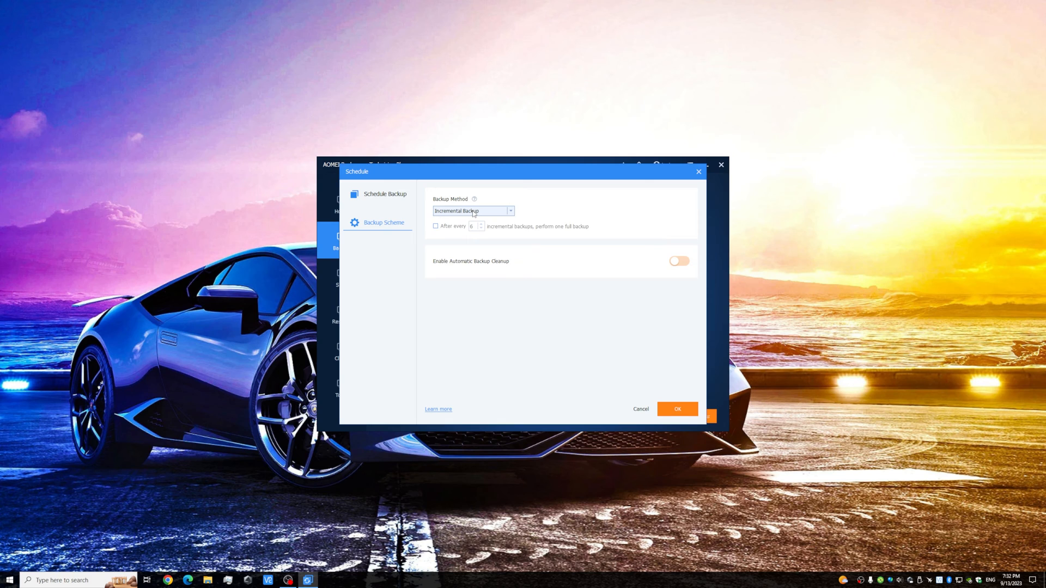
Set incremental scheme with a full backup every 2, cleanup keeping the latest 5, always retaining one full backup
click(436, 226)
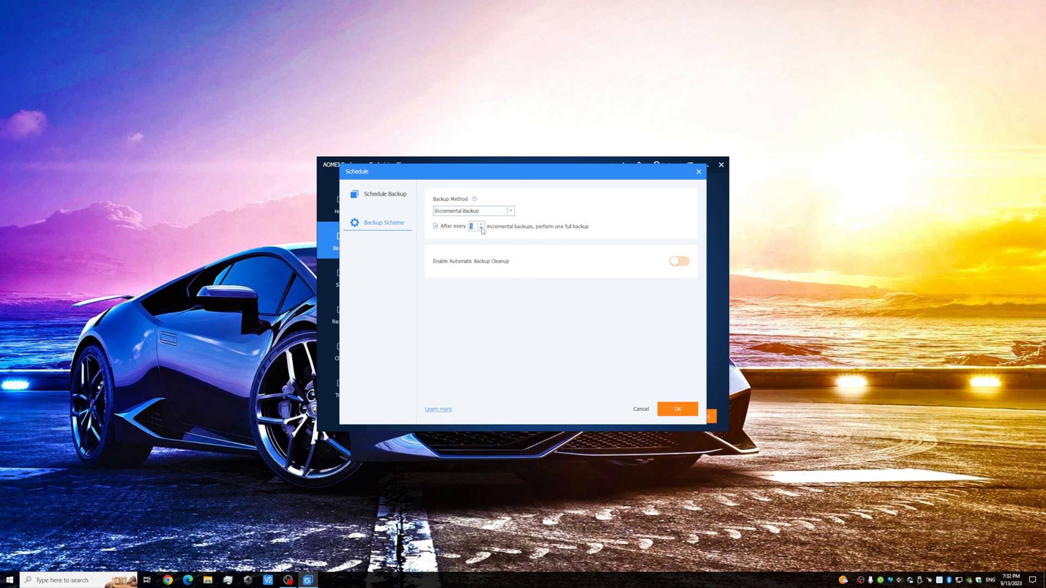
click(481, 226)
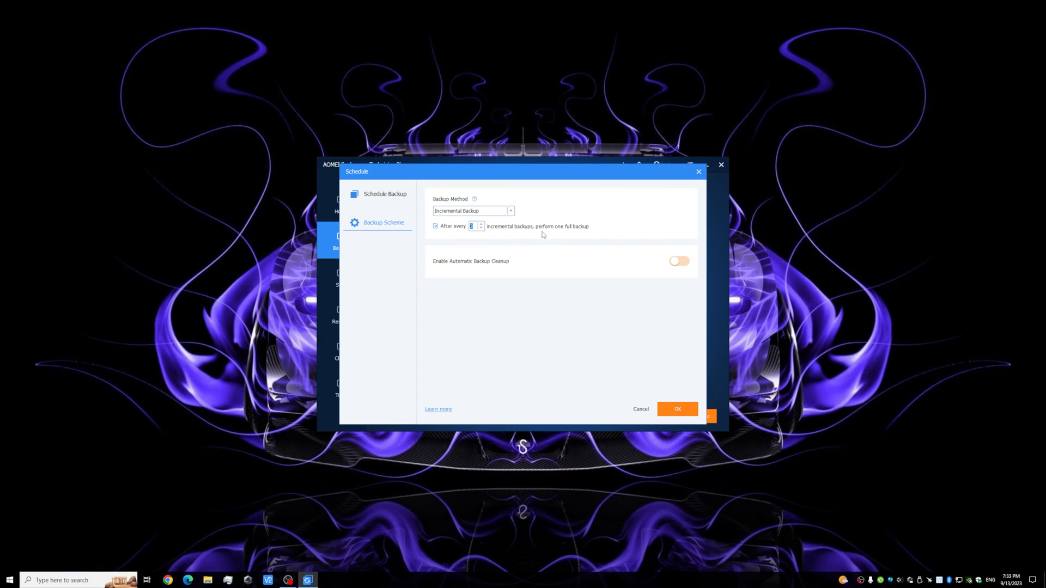
click(679, 260)
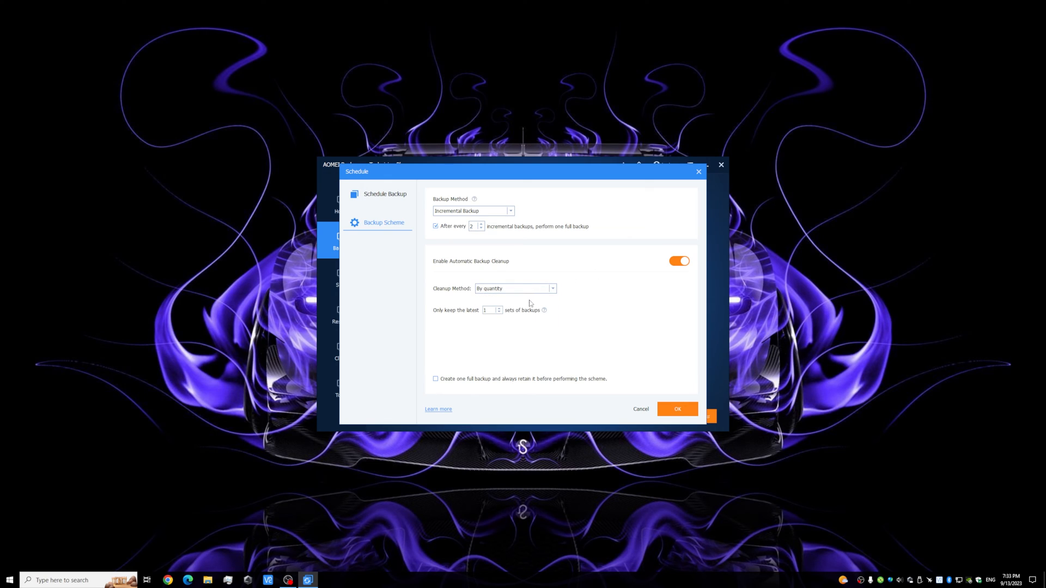
click(488, 310)
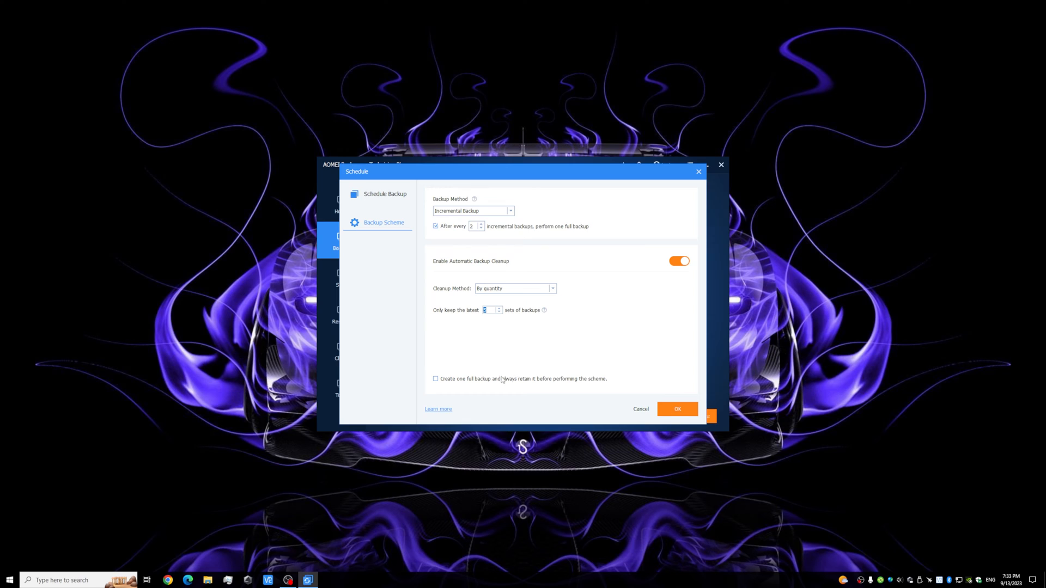
click(436, 379)
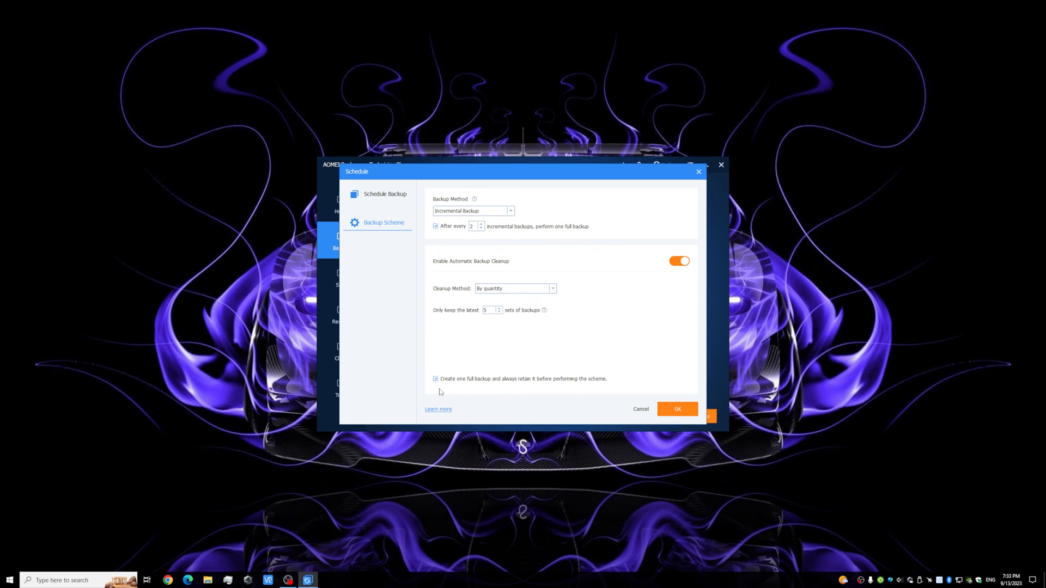
mouse_move(534, 388)
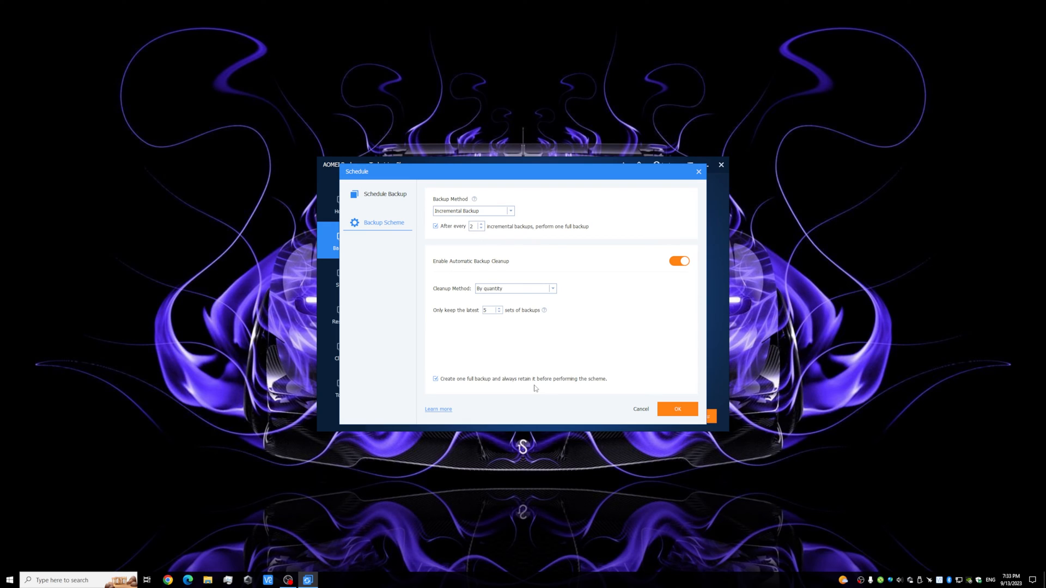
click(676, 408)
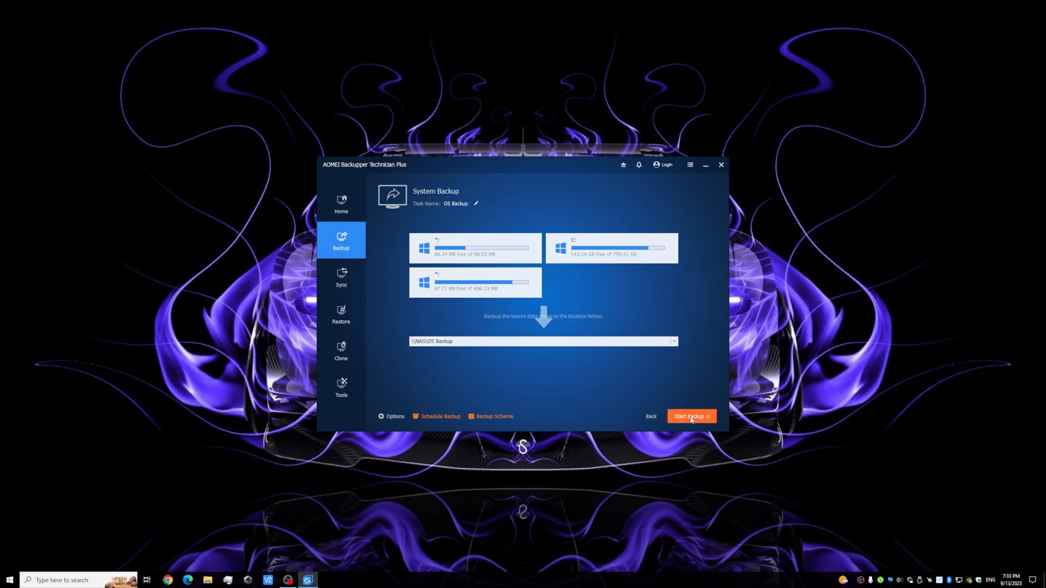
Choose 'Add the schedule and start backup now' so the OS Backup task runs immediately
click(691, 417)
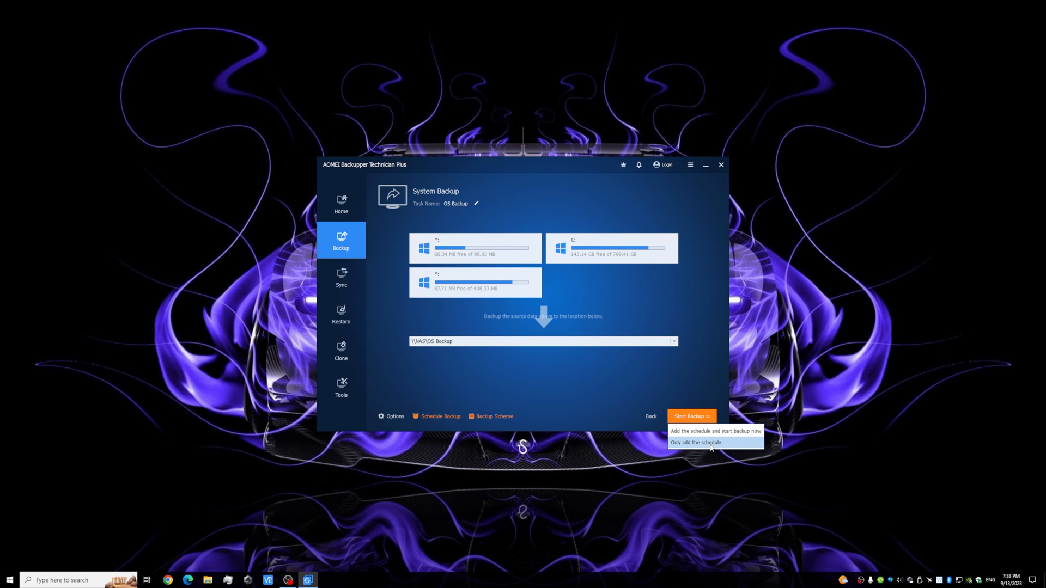
mouse_move(713, 431)
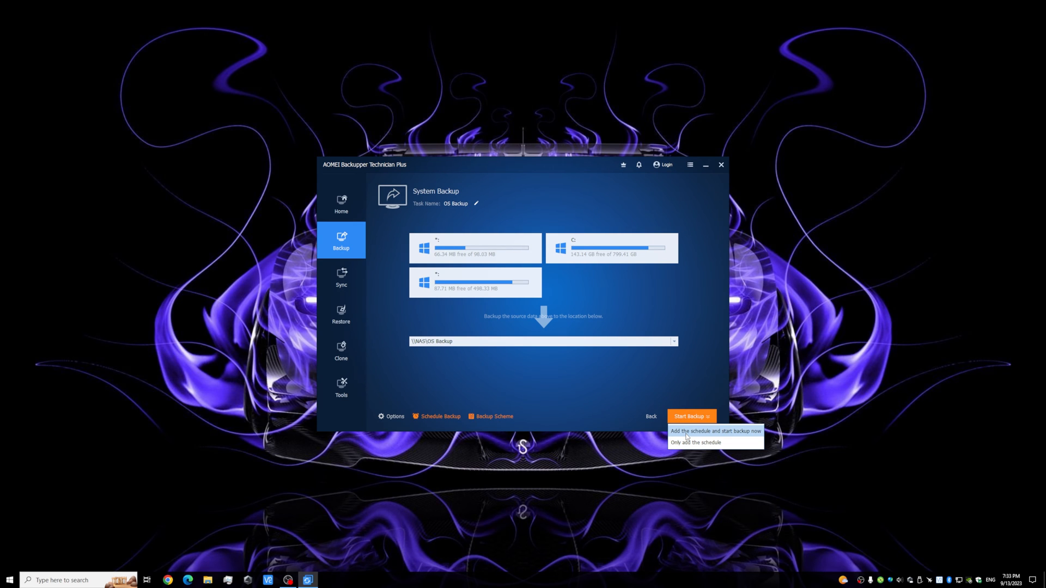
click(715, 431)
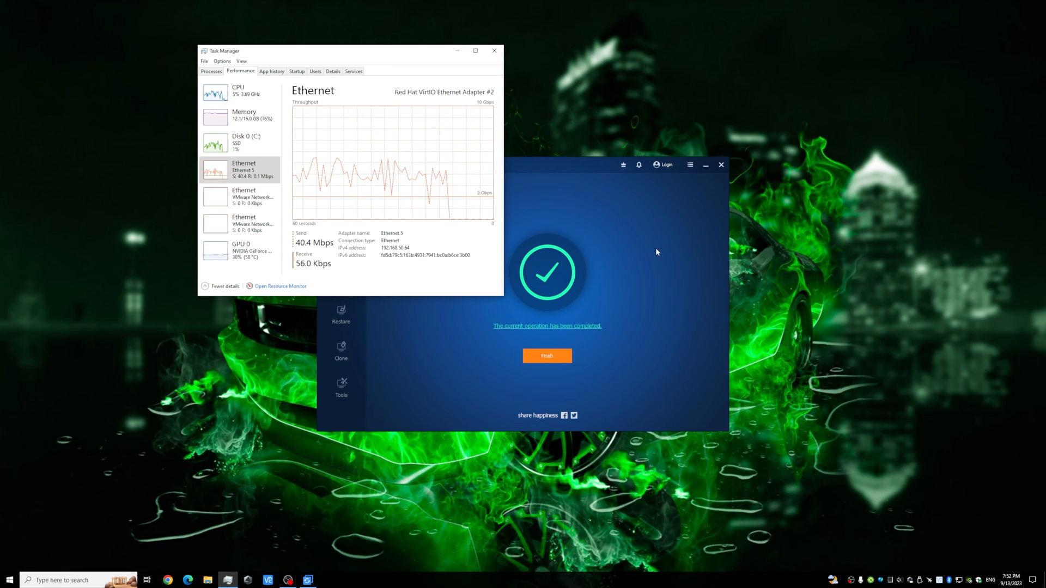
Finish the completed operation, leaving OS Backup listed with next run 10/2/2023 20:00, and minimize
click(546, 355)
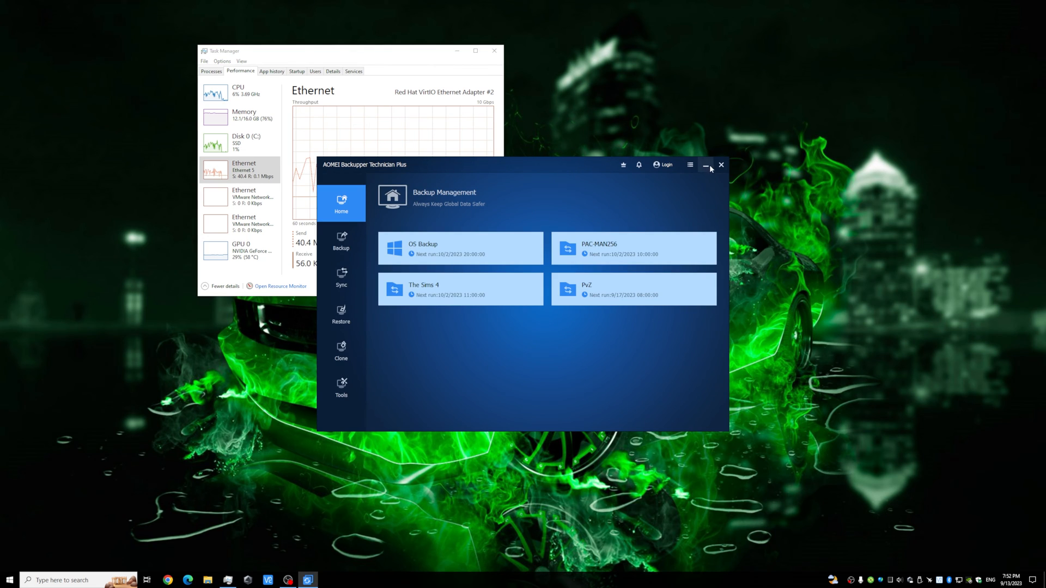
click(706, 165)
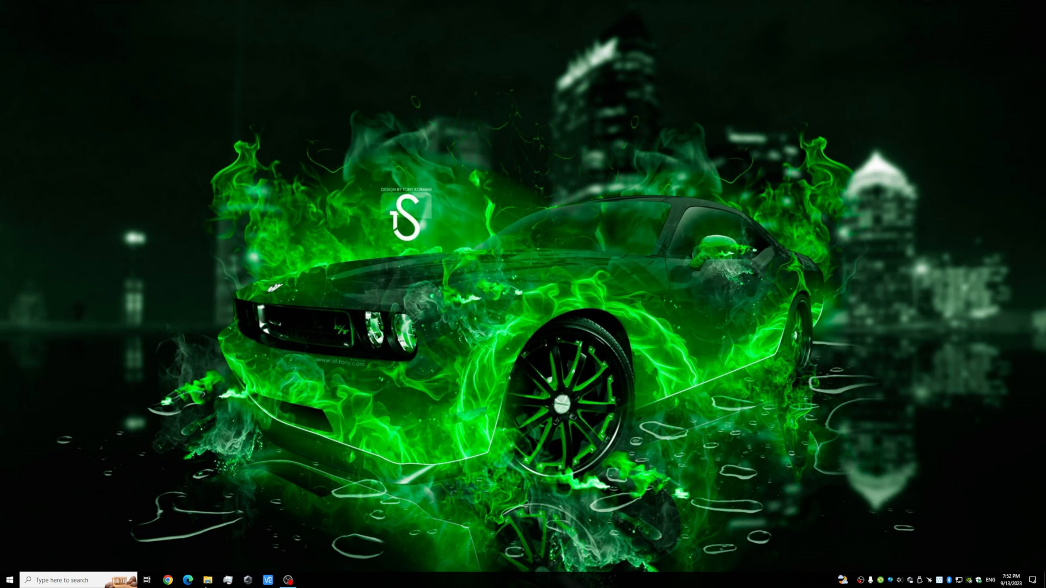
Browse the NAS drive's OS Backup folder and select the 507,337,680 KB image file
click(207, 580)
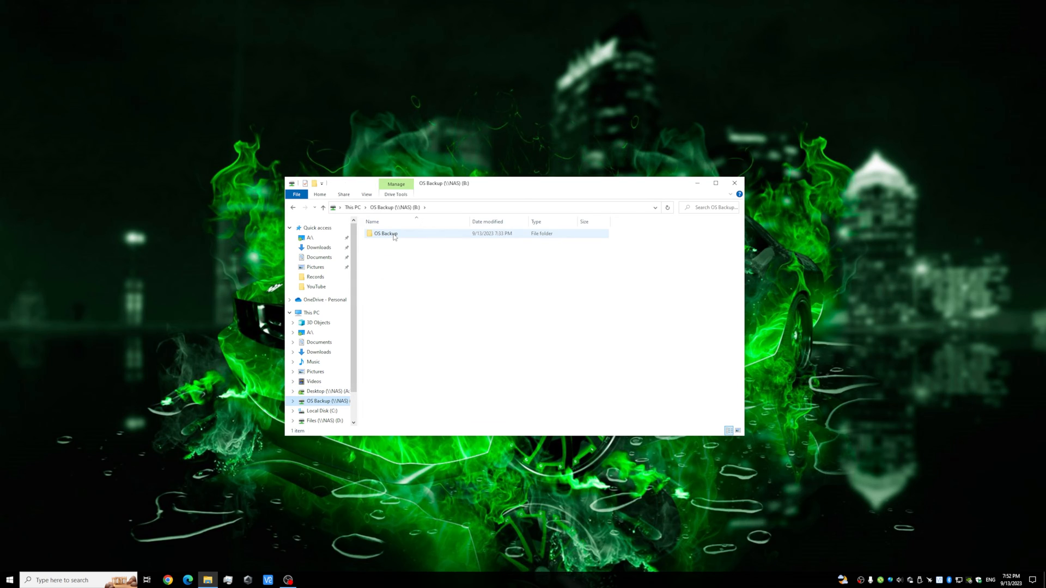
mouse_move(385, 233)
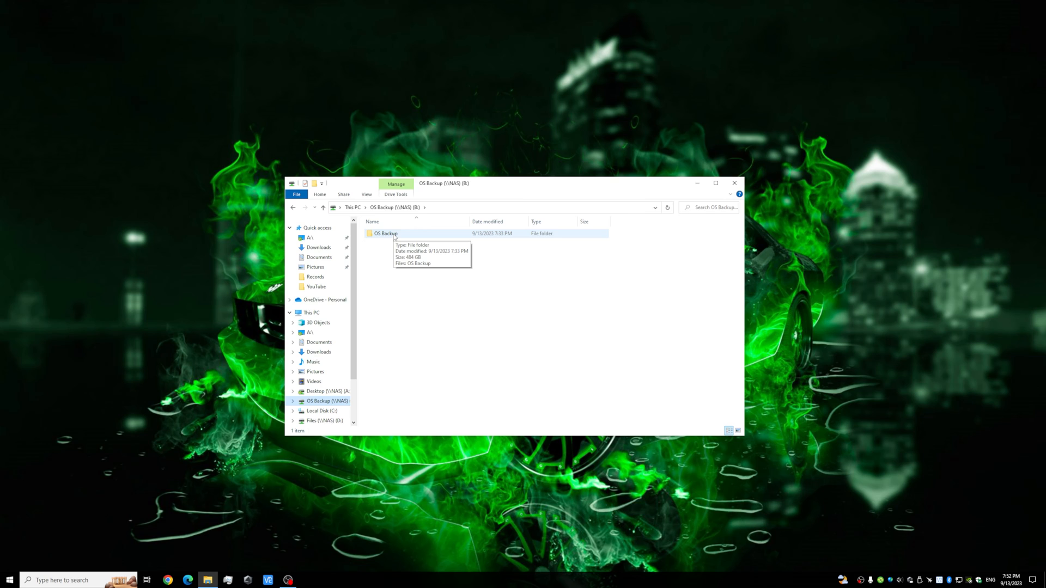
mouse_move(378, 238)
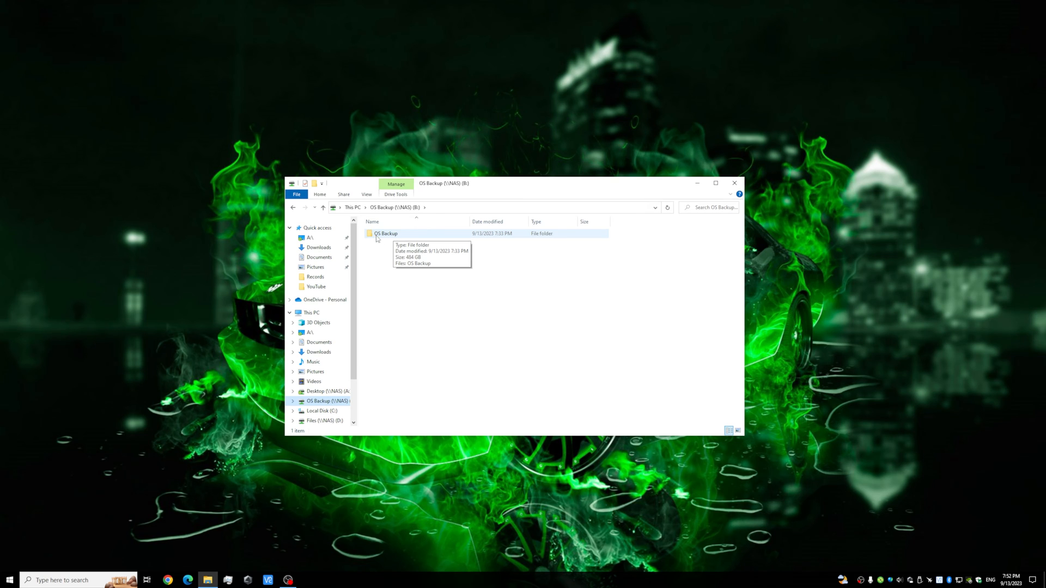
mouse_move(394, 238)
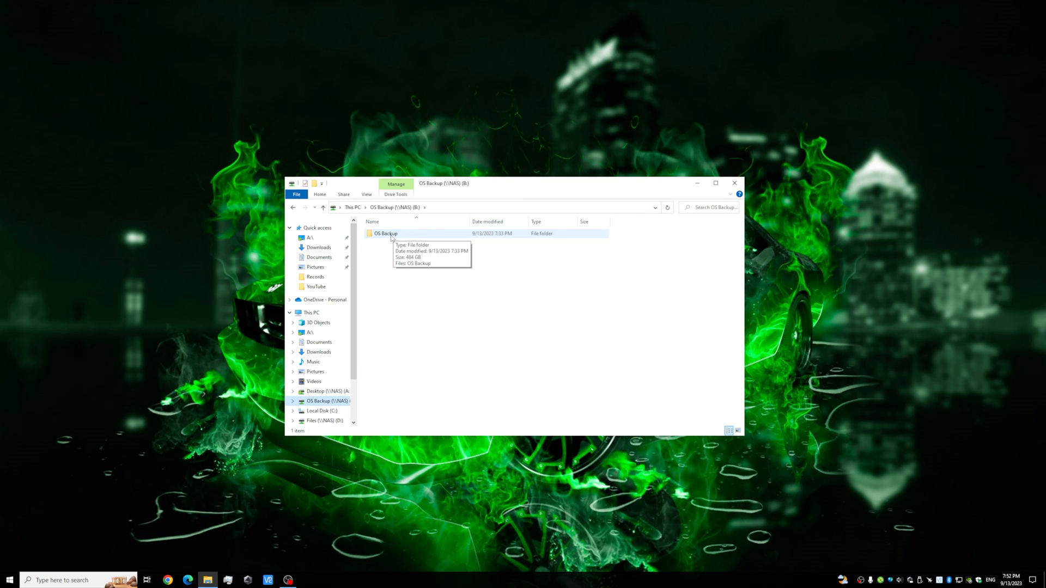
click(386, 233)
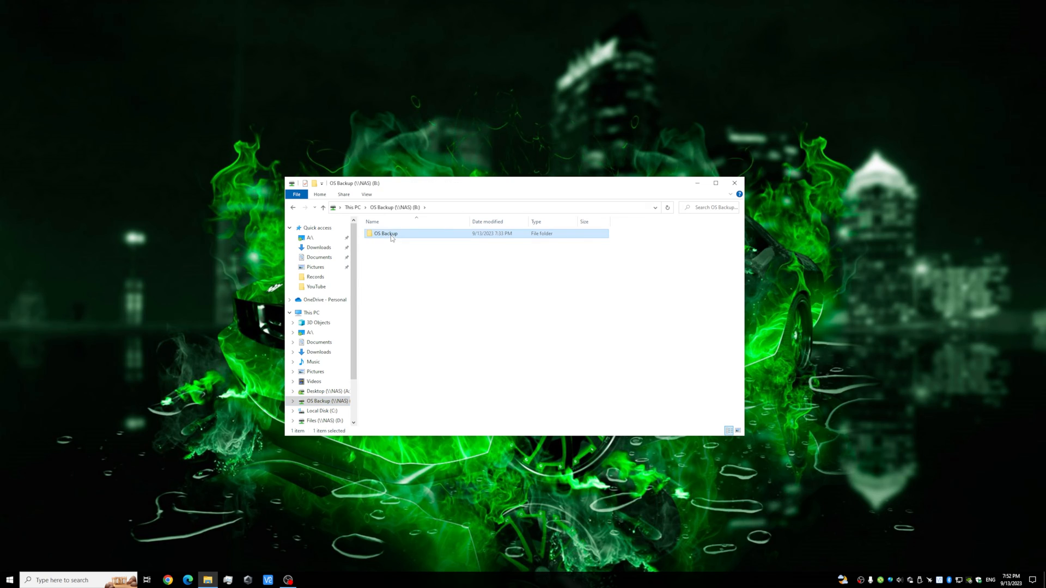
double_click(385, 233)
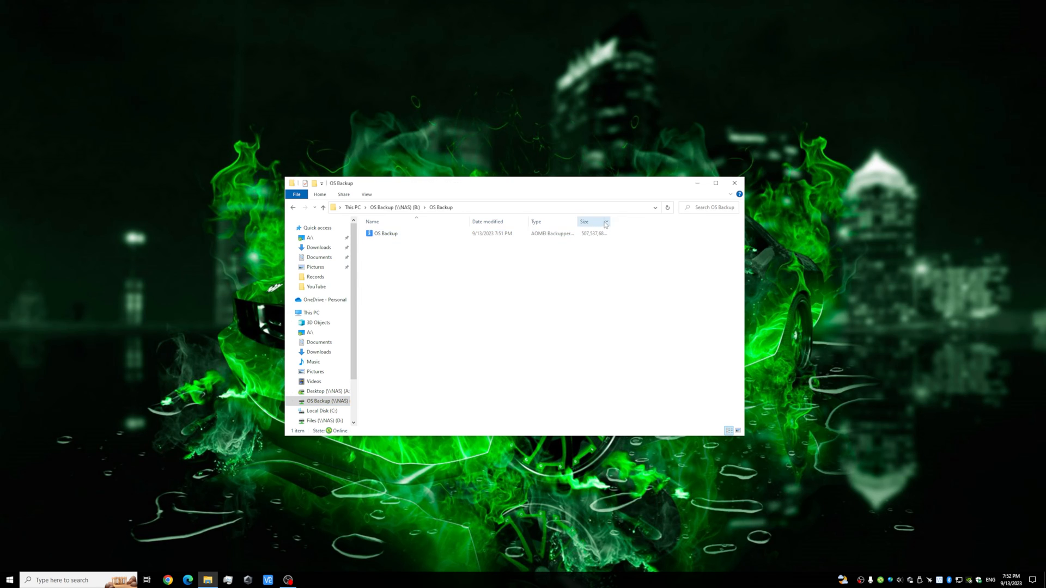
drag(613, 221, 650, 221)
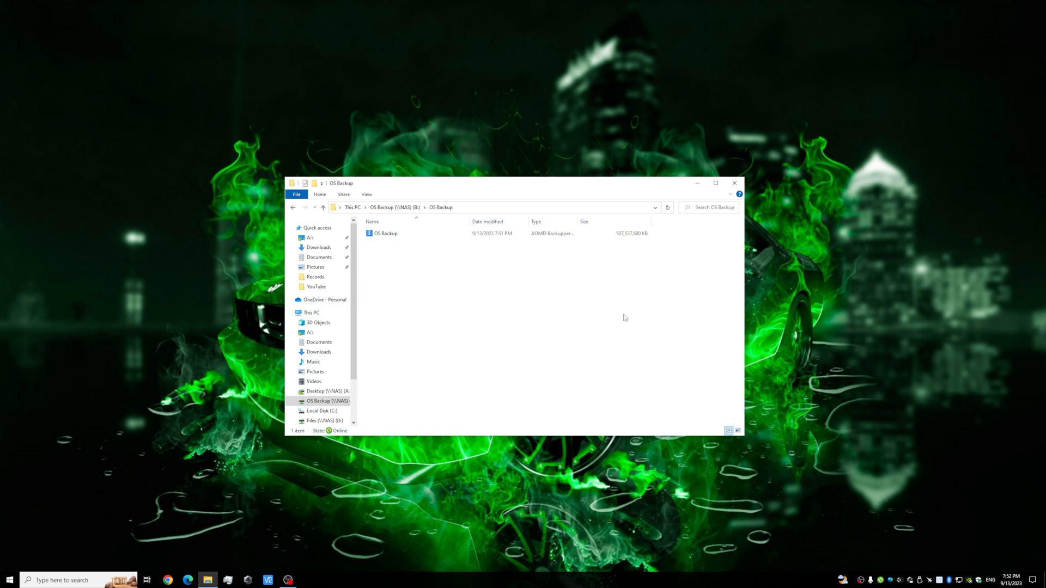
click(386, 233)
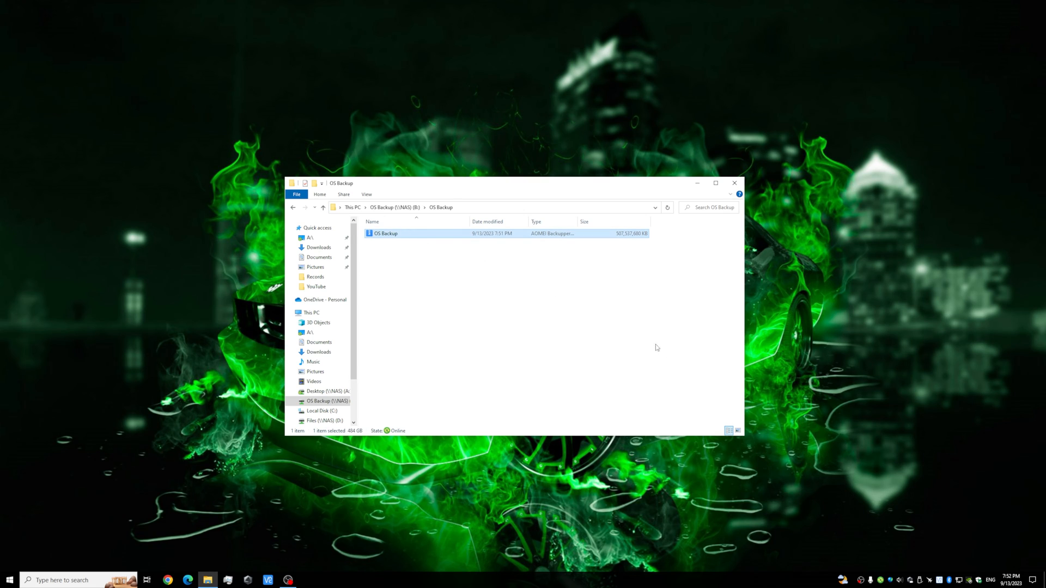
mouse_move(632, 237)
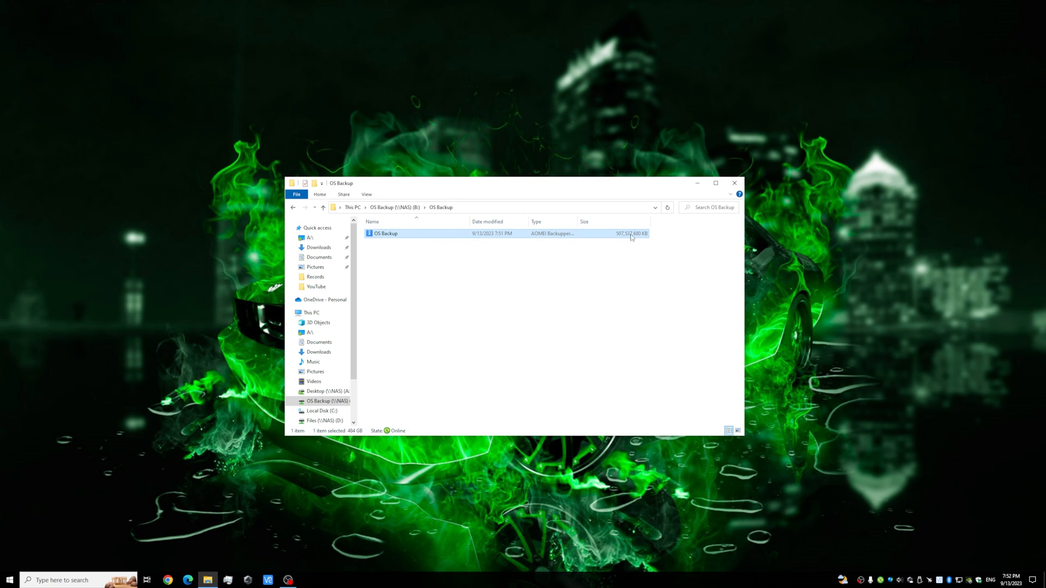
mouse_move(507, 242)
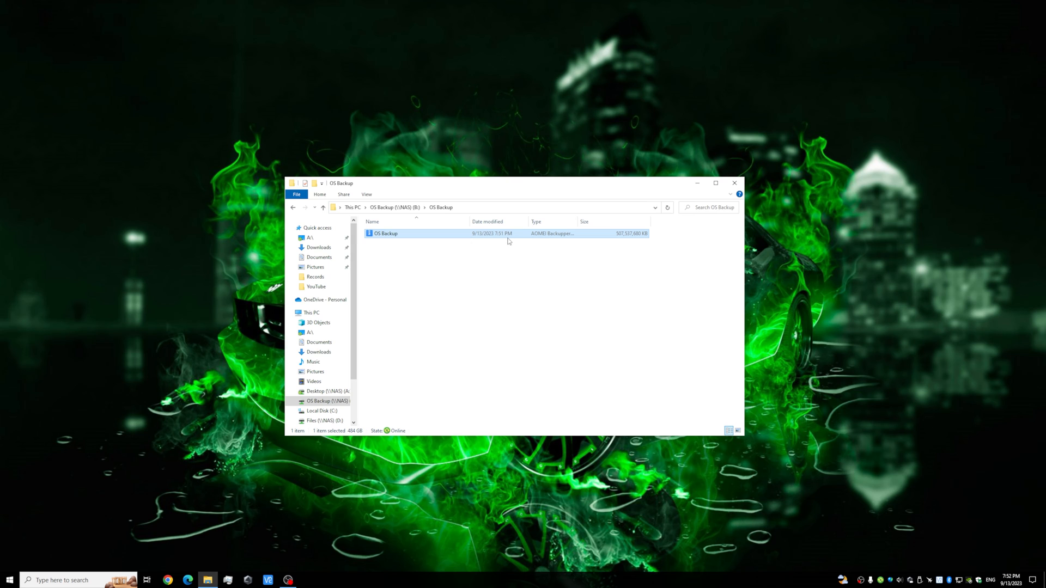
mouse_move(788, 188)
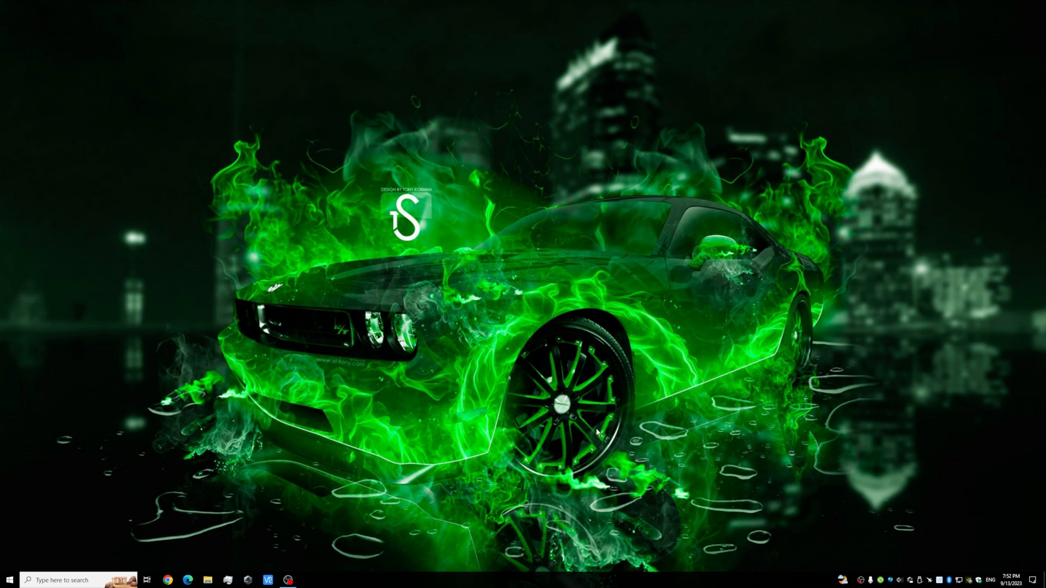
mouse_move(257, 572)
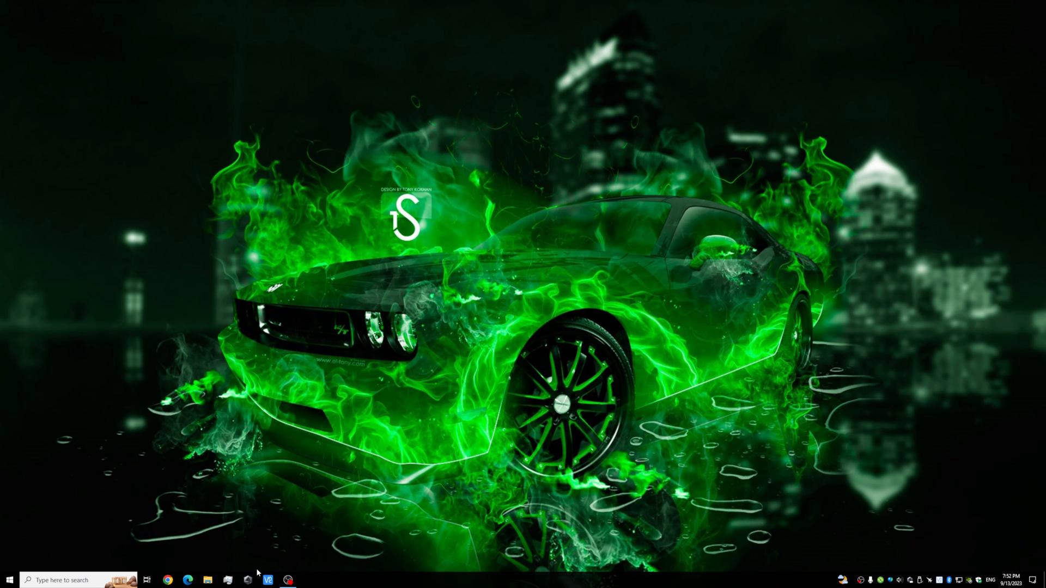